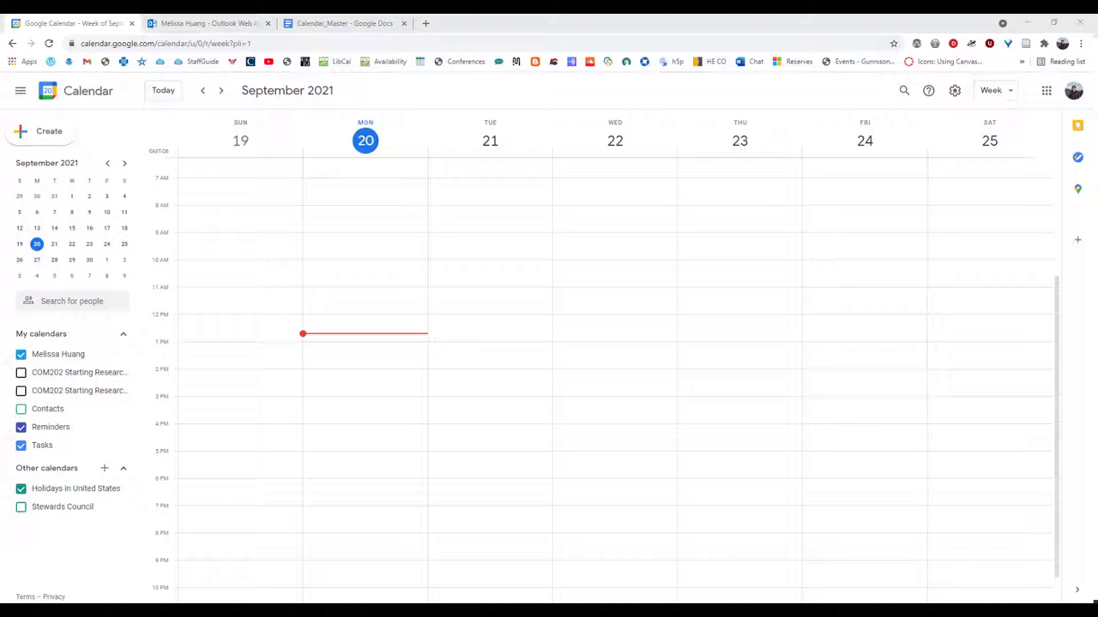
mouse_move(395, 191)
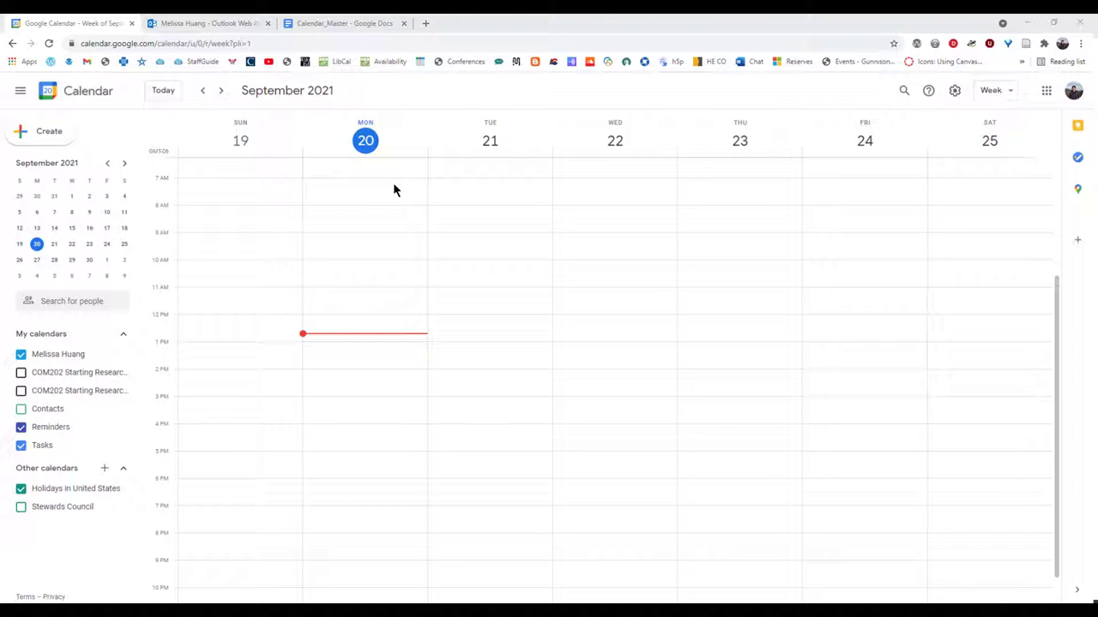
mouse_move(288, 333)
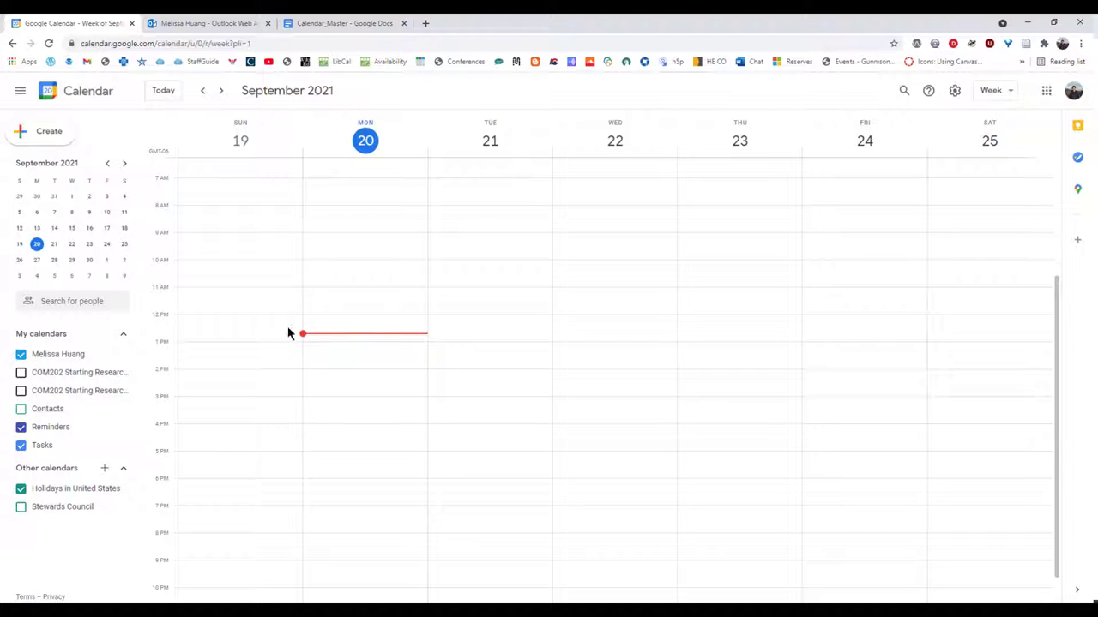
mouse_move(337, 344)
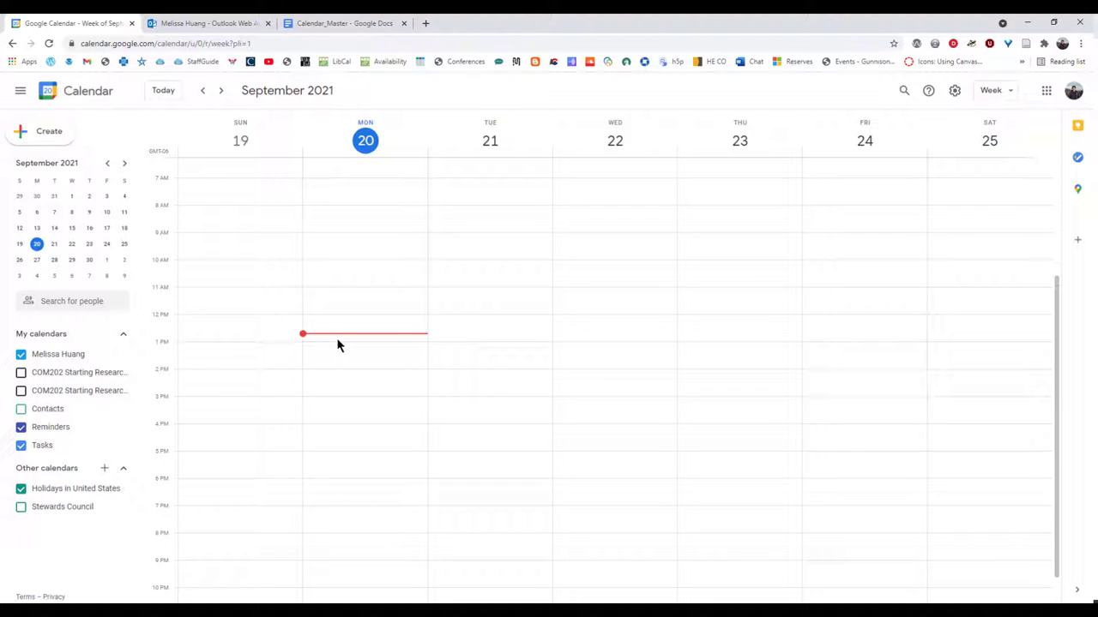
mouse_move(991, 89)
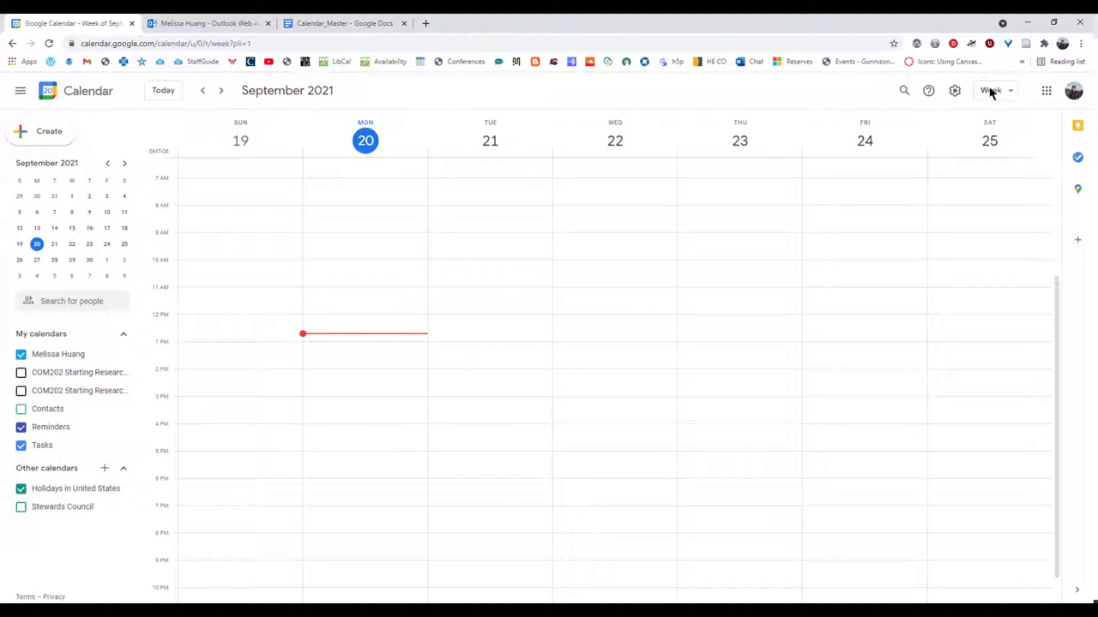
Step: After glancing at view options, start a Monday 1 PM entry and toggle it Task then back to Event
click(991, 89)
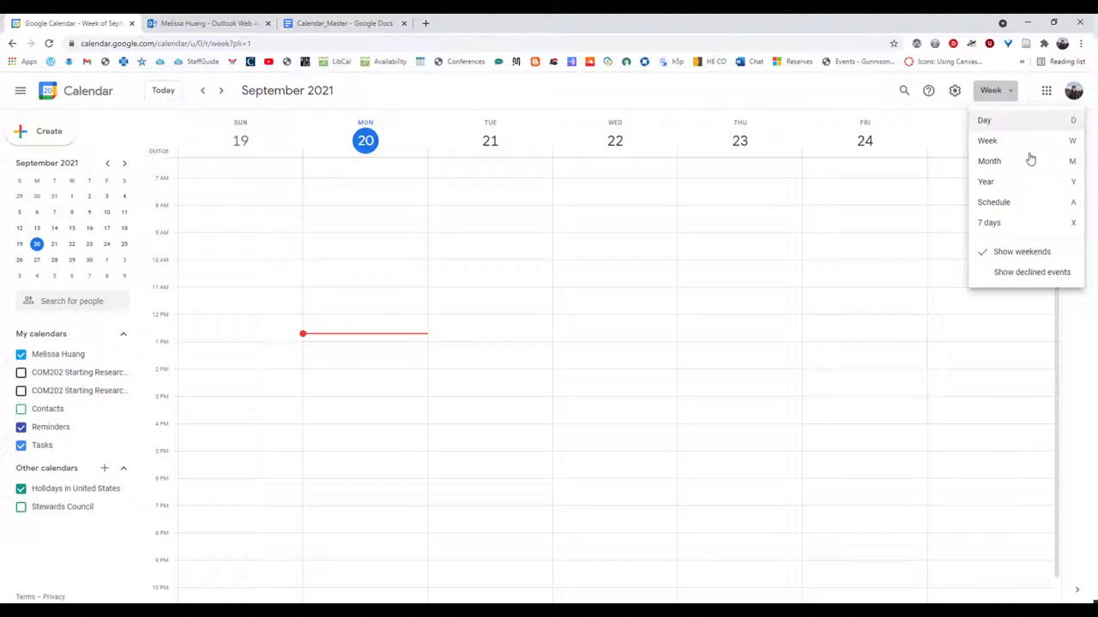
mouse_move(832, 86)
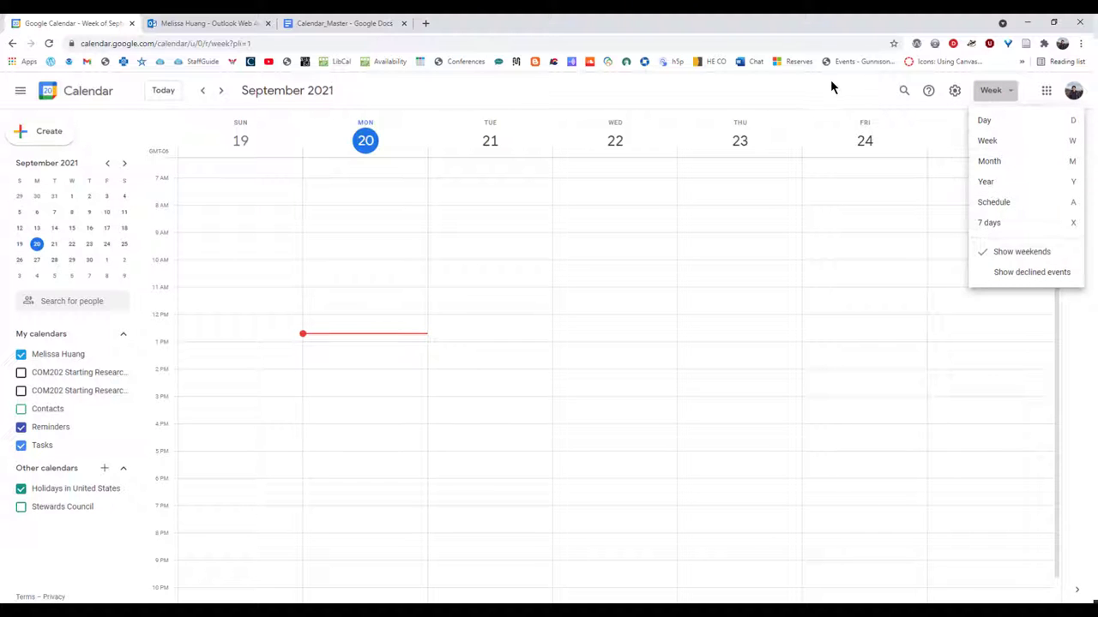
click(1020, 251)
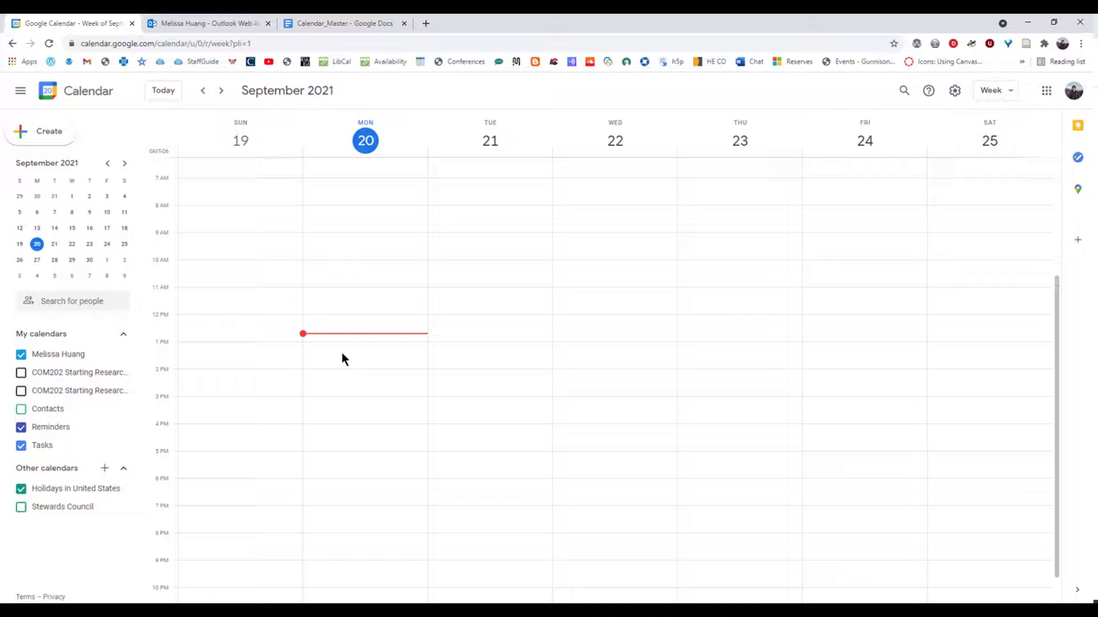
click(360, 335)
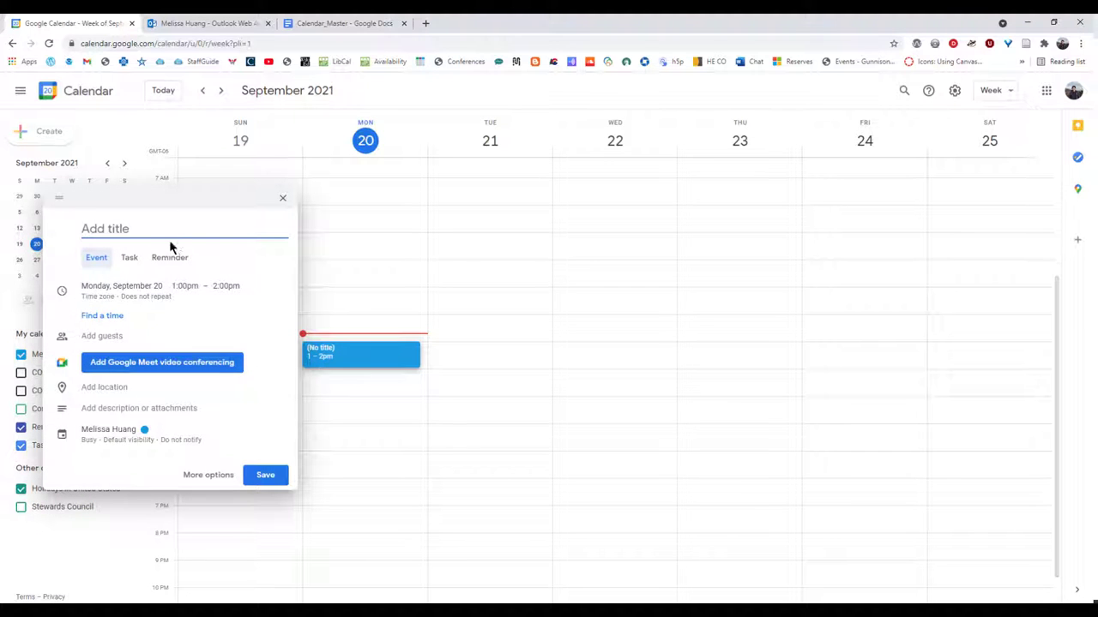
mouse_move(141, 300)
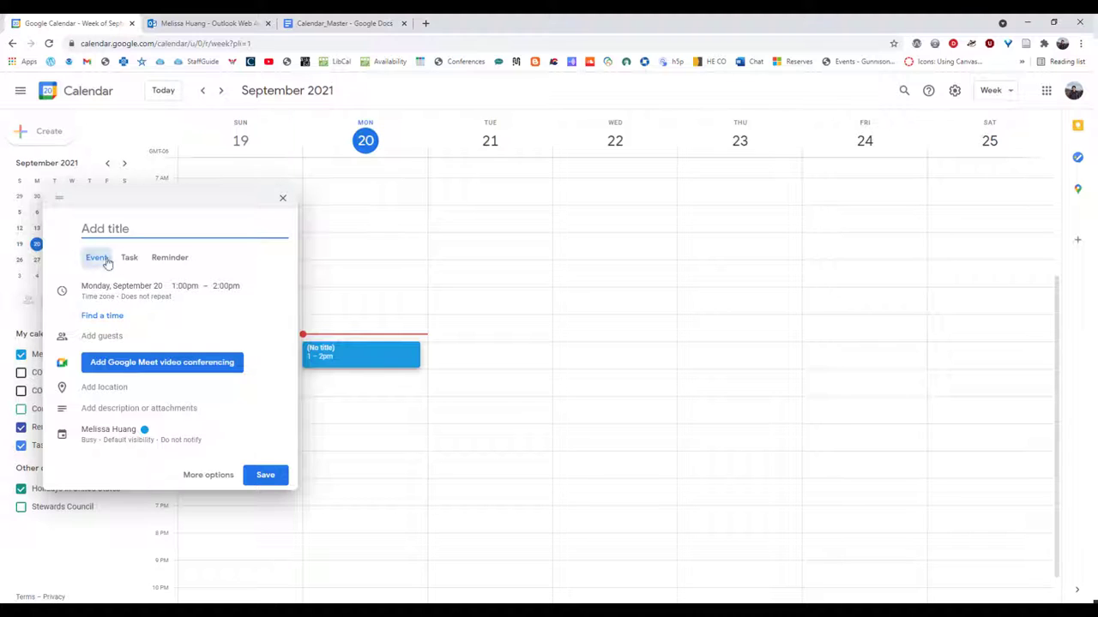
mouse_move(173, 269)
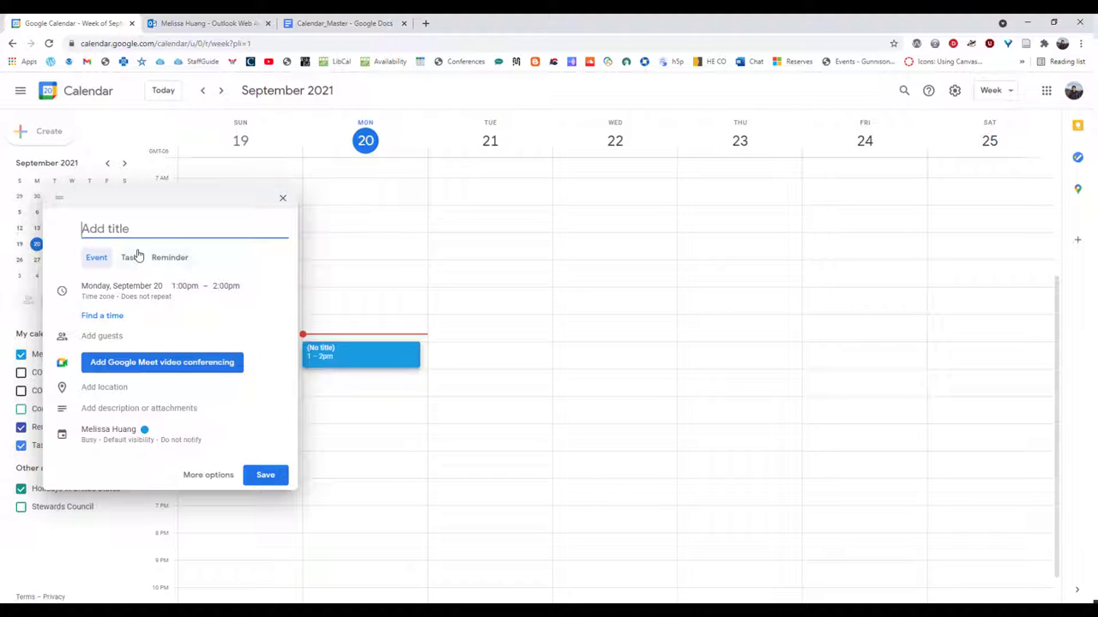
mouse_move(168, 261)
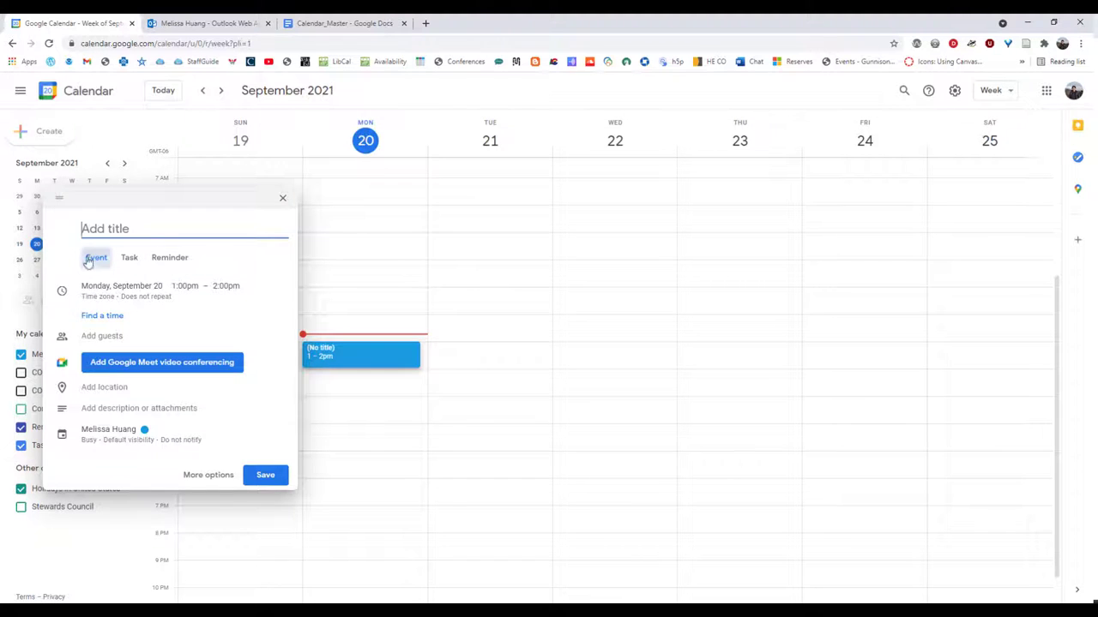
mouse_move(128, 257)
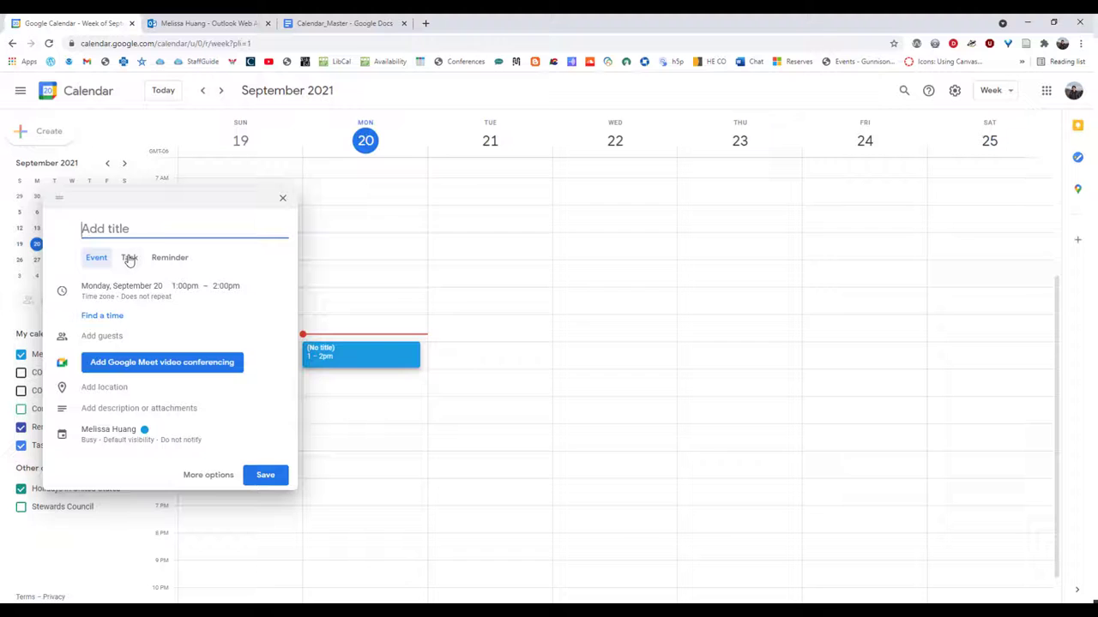
click(129, 257)
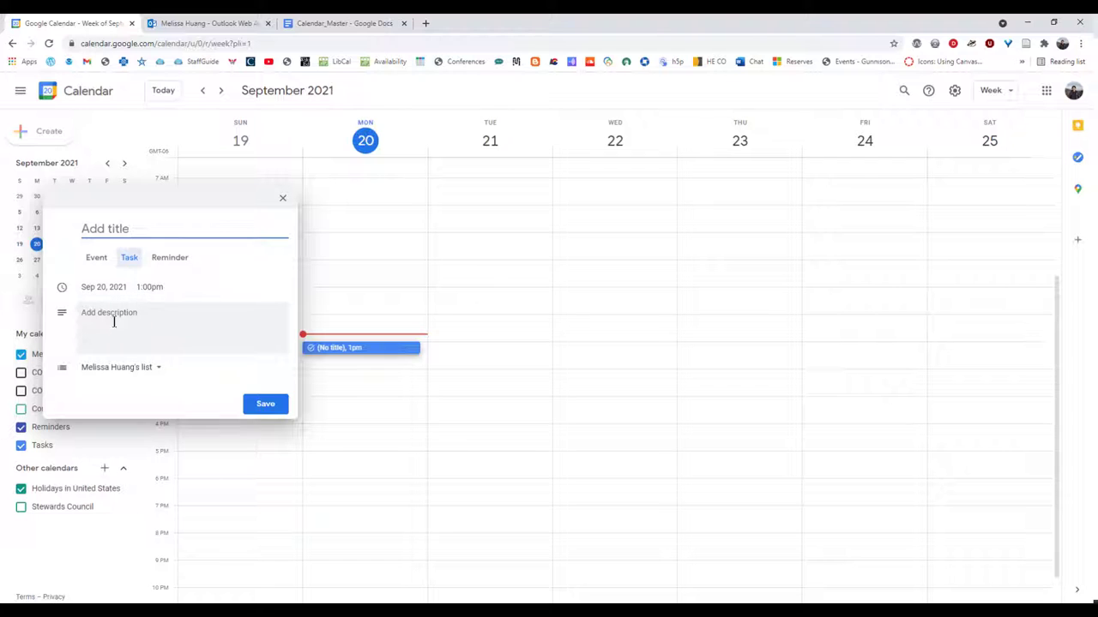
mouse_move(132, 367)
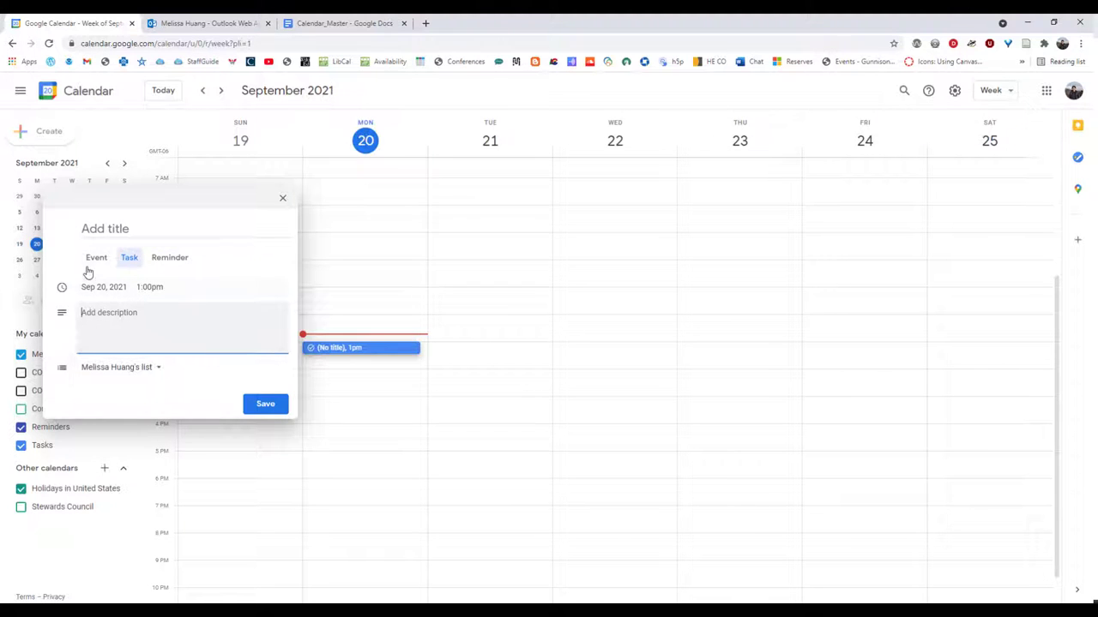
click(96, 257)
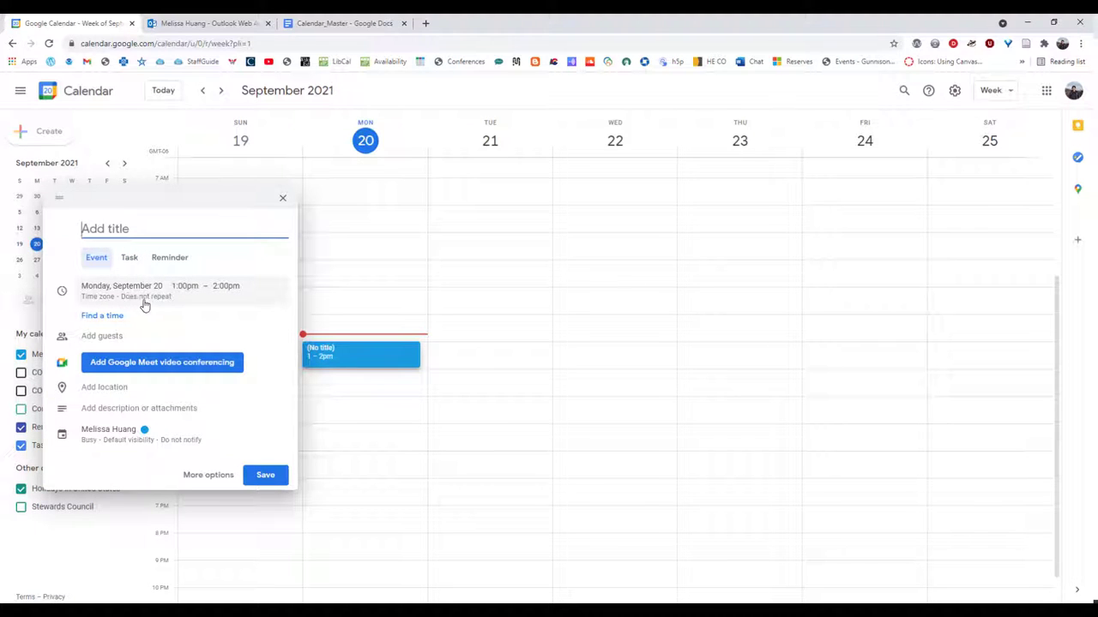
Step: Review repeat options keeping it non-repeating, then add a 10-minutes-before notification
click(121, 284)
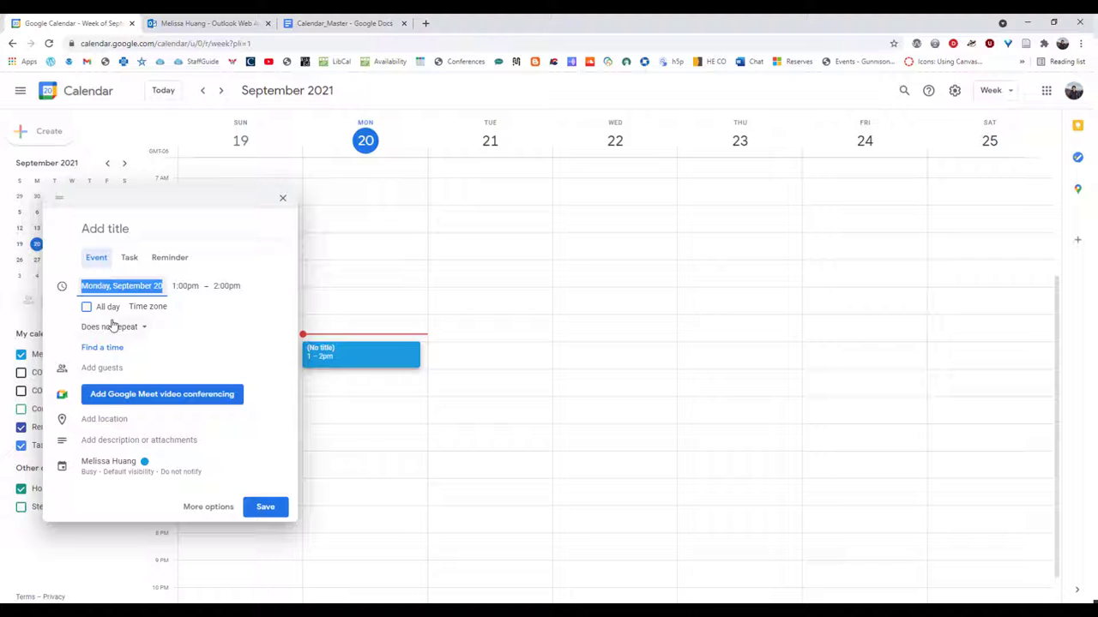
click(109, 326)
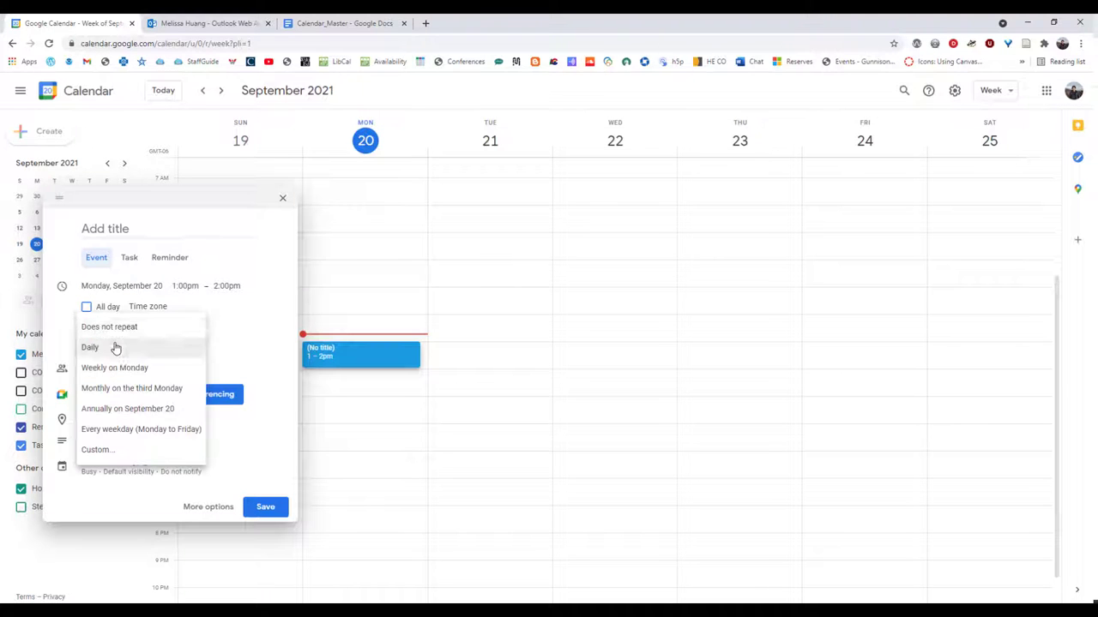
mouse_move(137, 449)
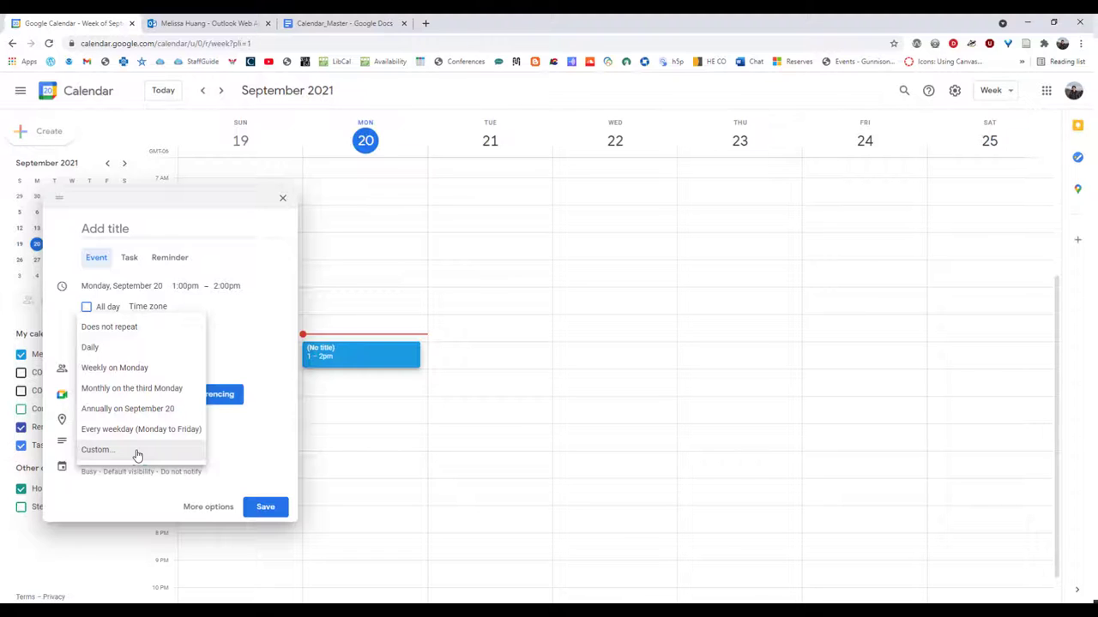
click(110, 326)
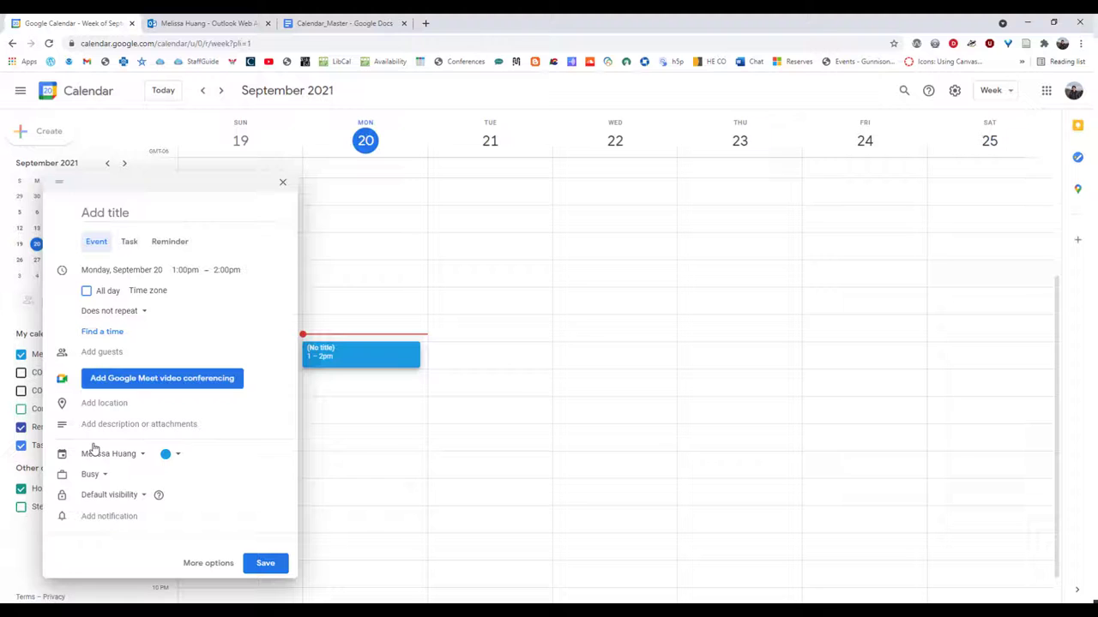
click(113, 494)
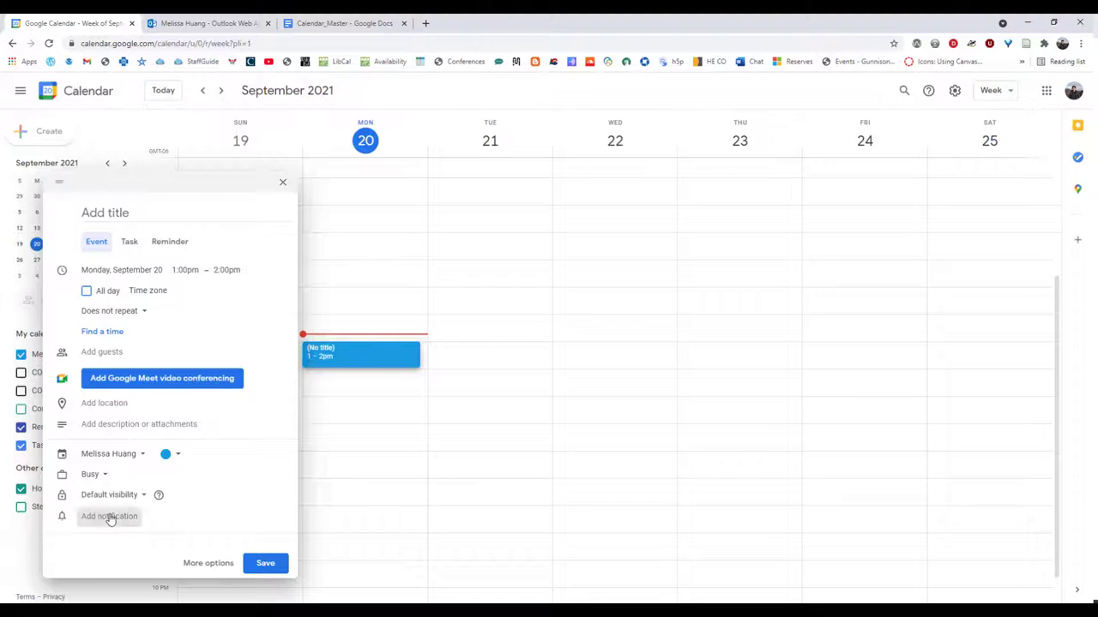
click(110, 517)
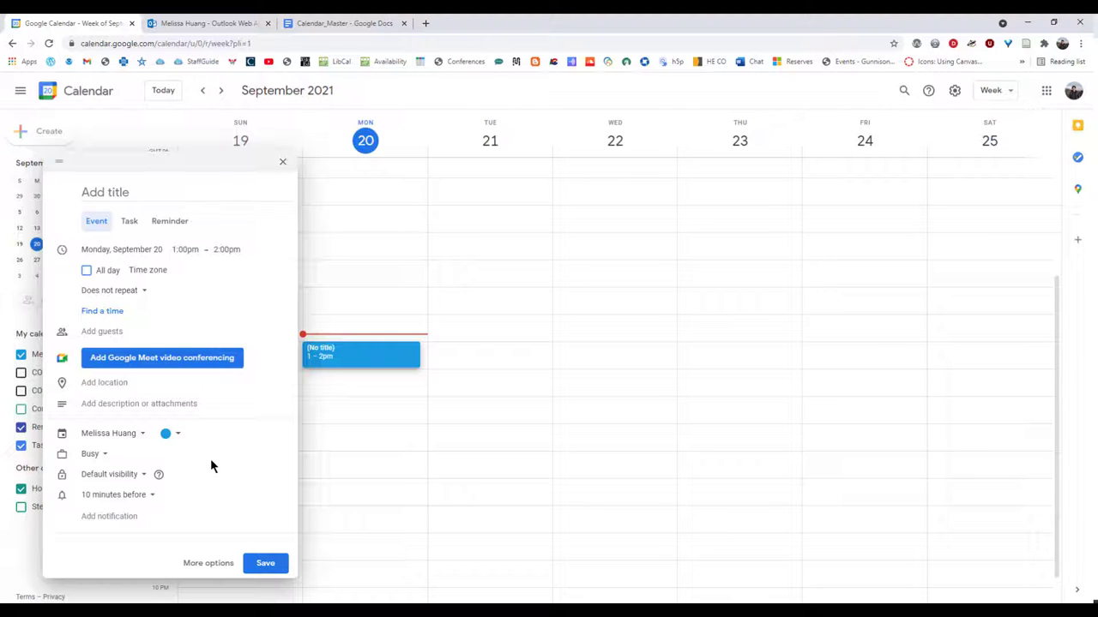
mouse_move(261, 261)
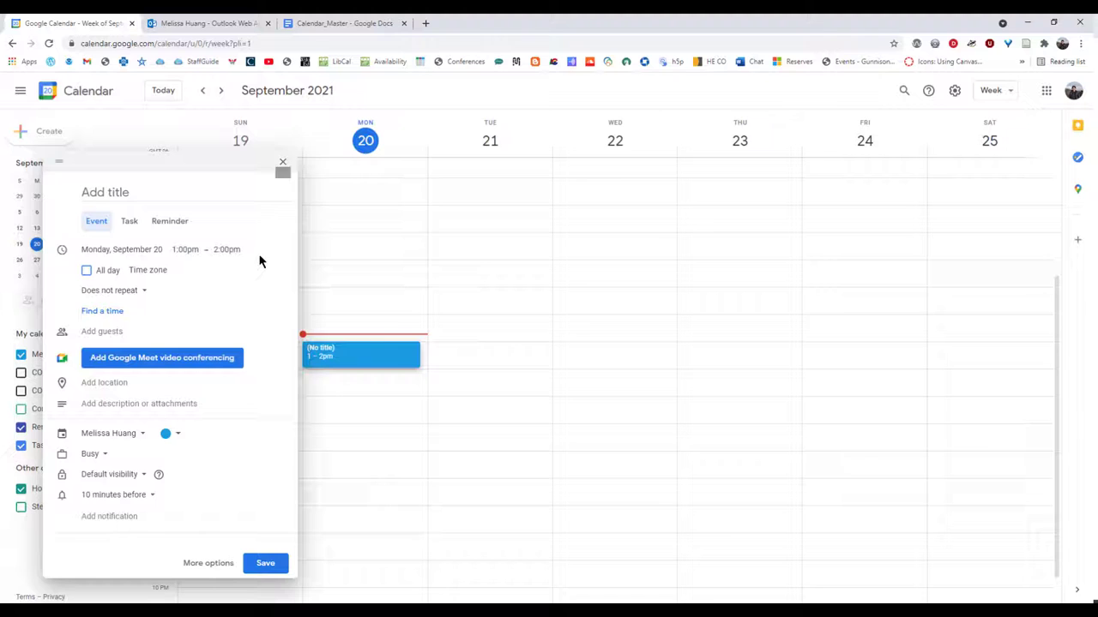
mouse_move(283, 161)
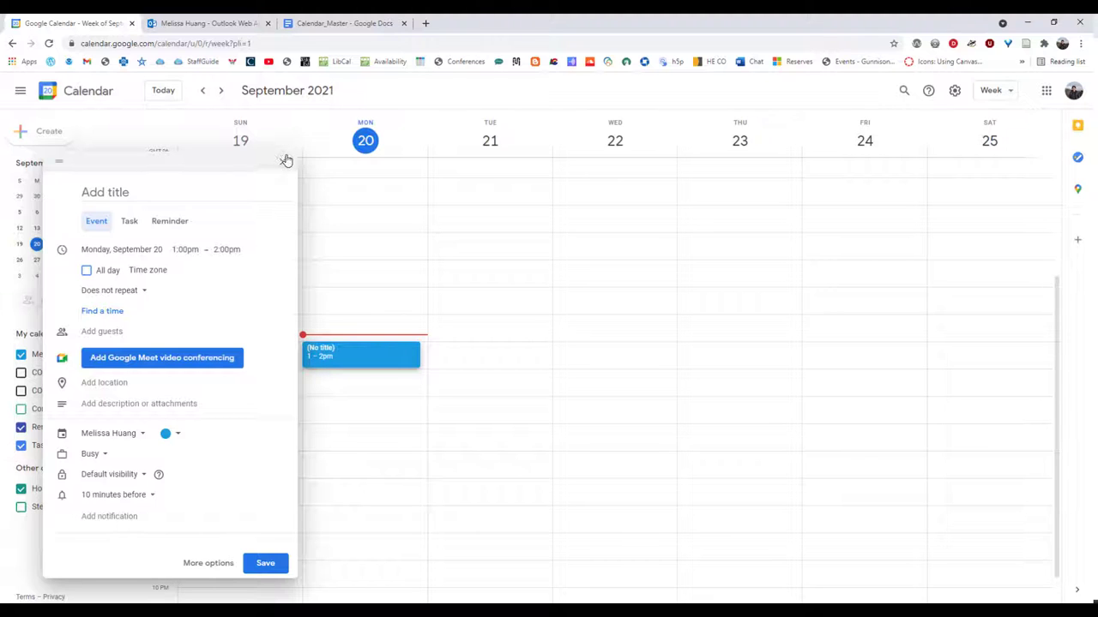
mouse_move(284, 163)
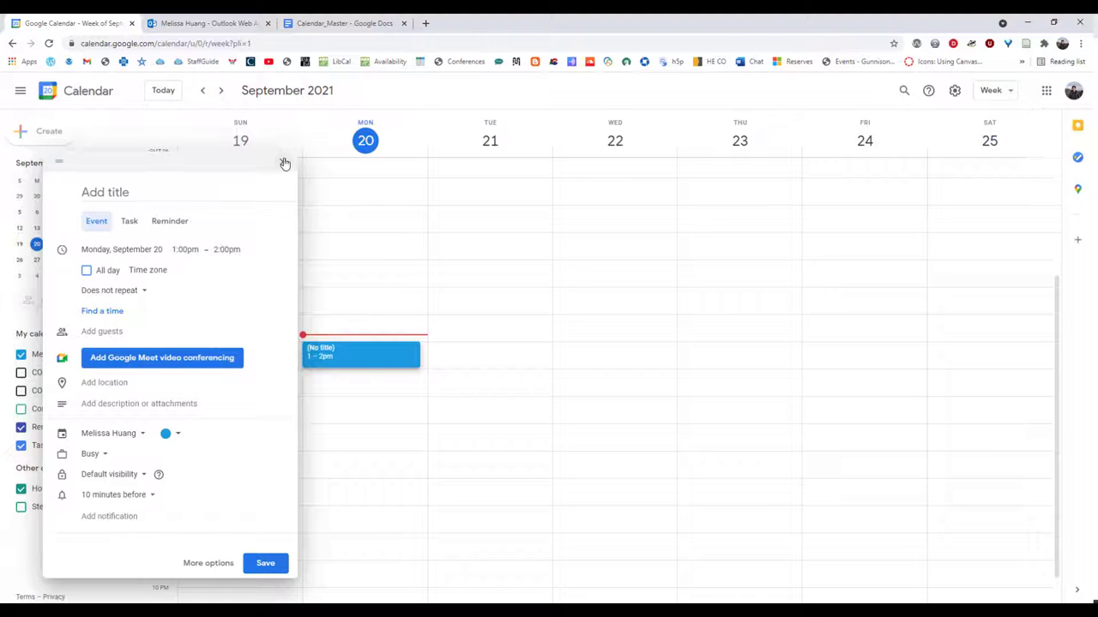
mouse_move(204, 256)
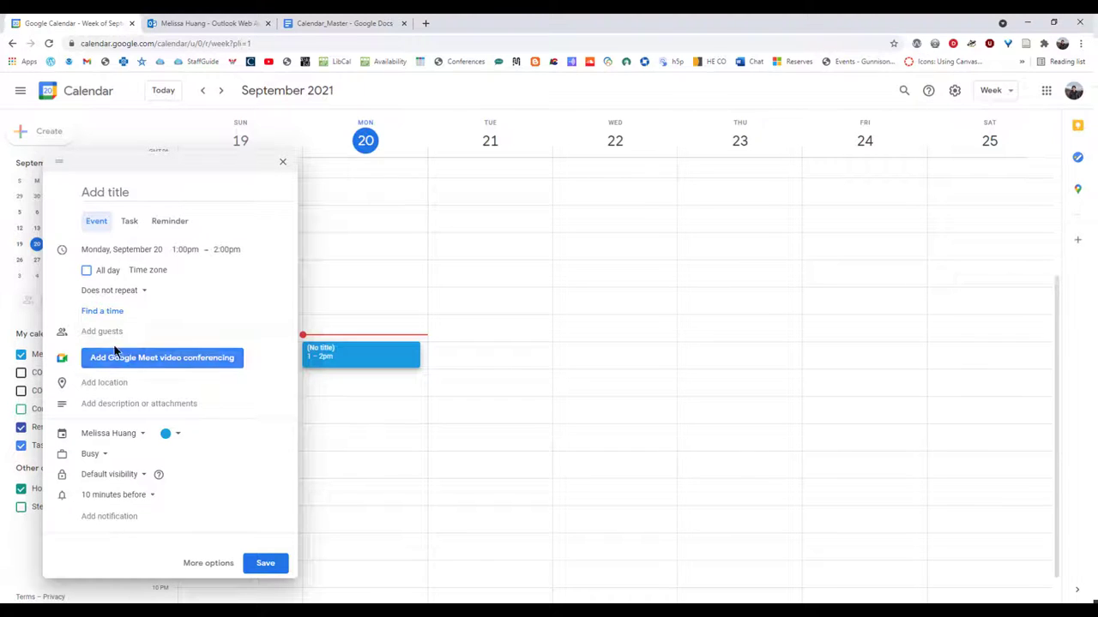
mouse_move(175, 361)
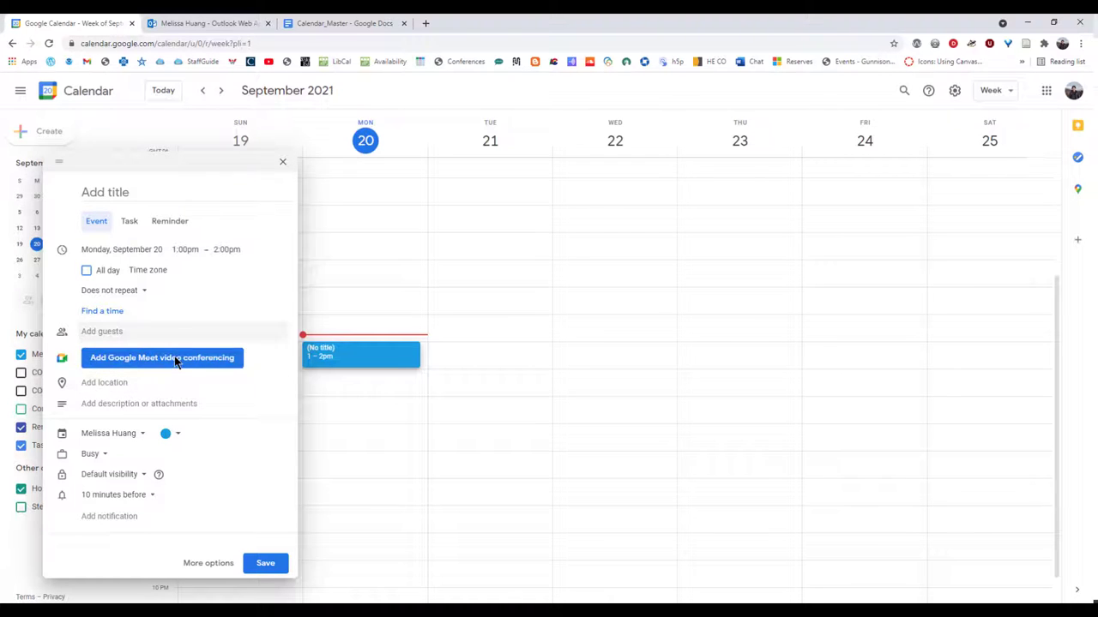
mouse_move(110, 310)
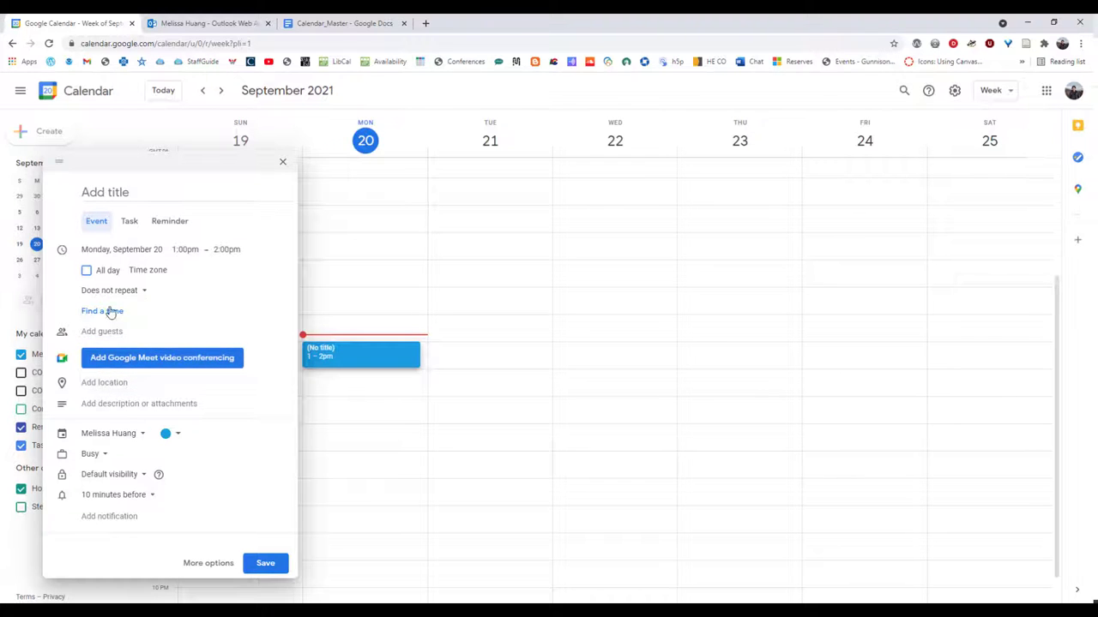
mouse_move(168, 346)
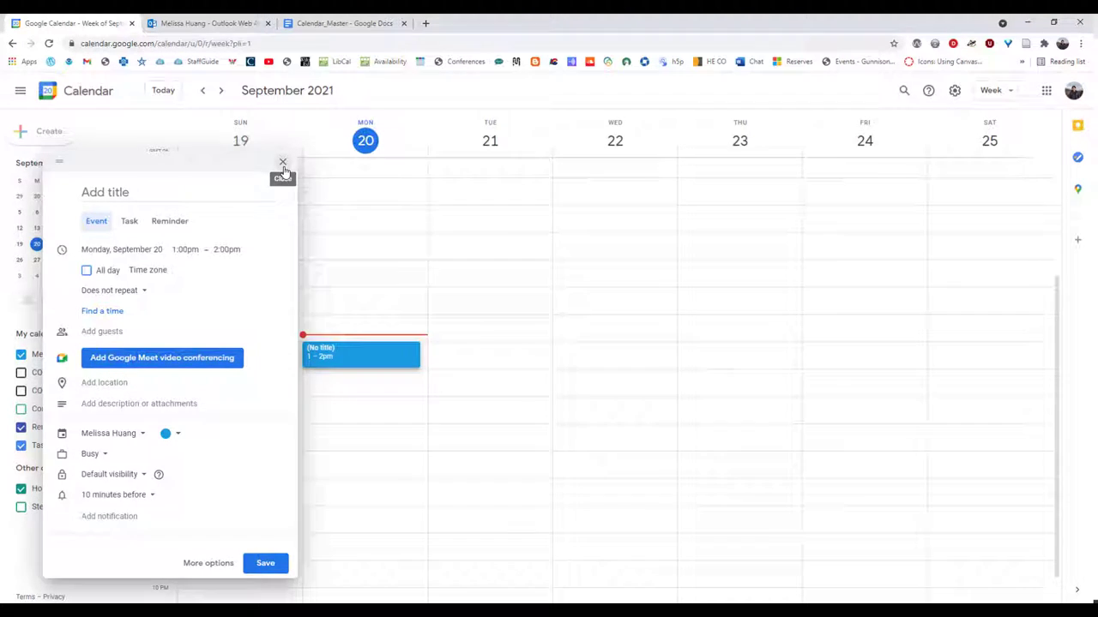
click(282, 161)
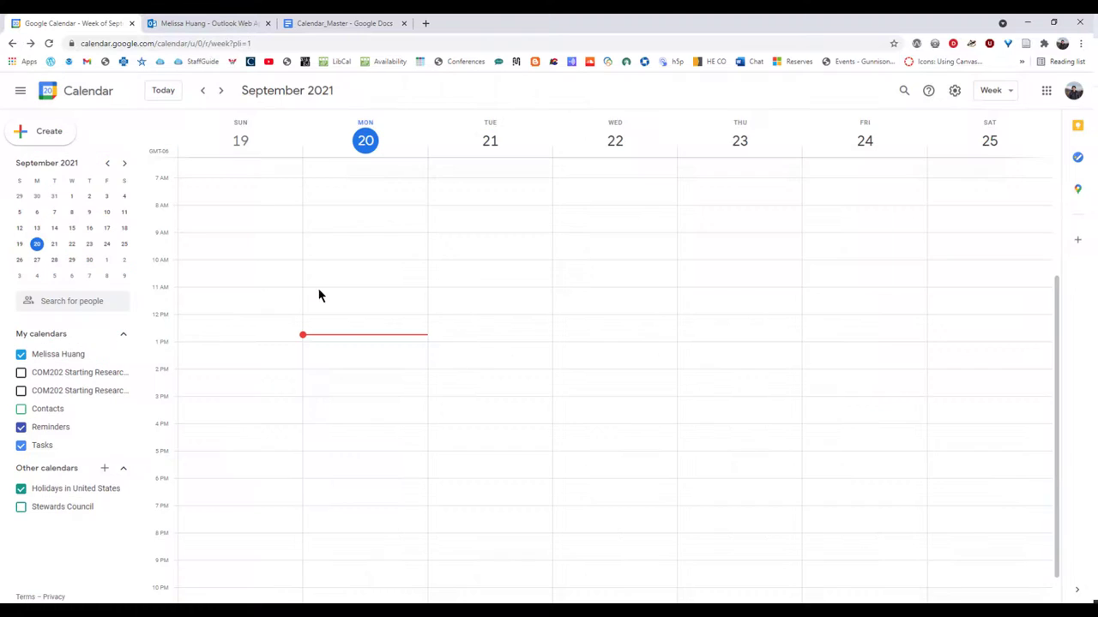
click(206, 24)
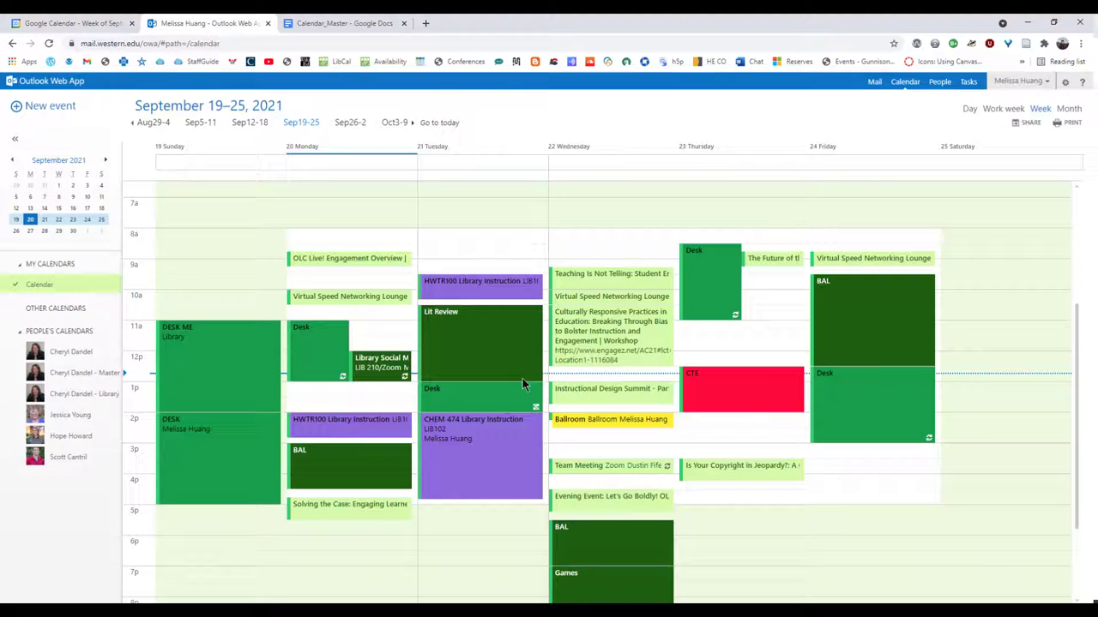
click(874, 81)
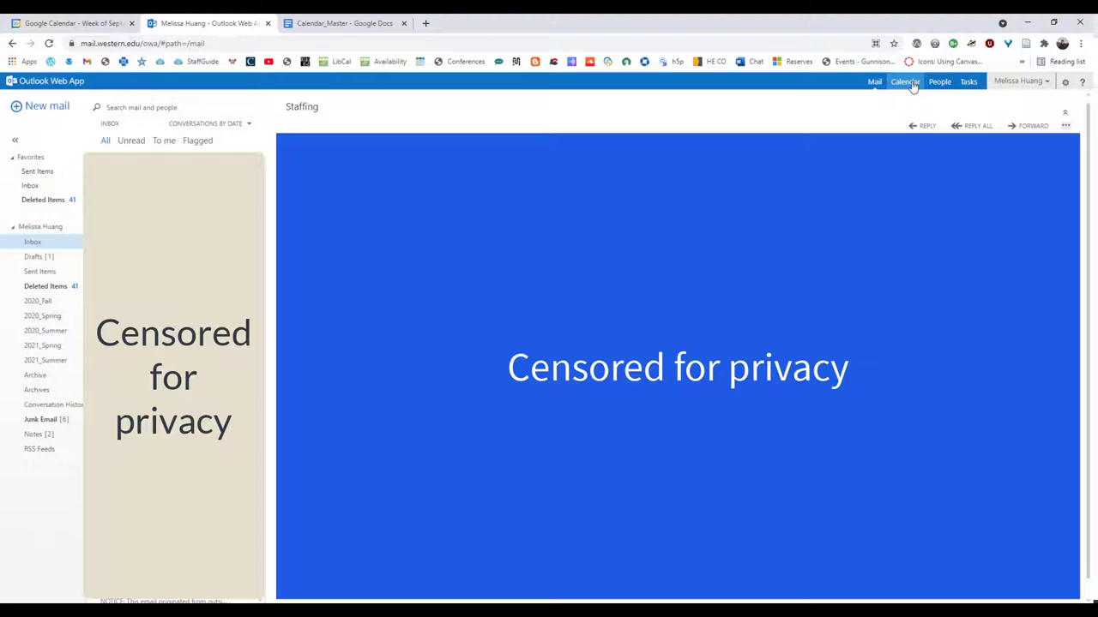
click(906, 81)
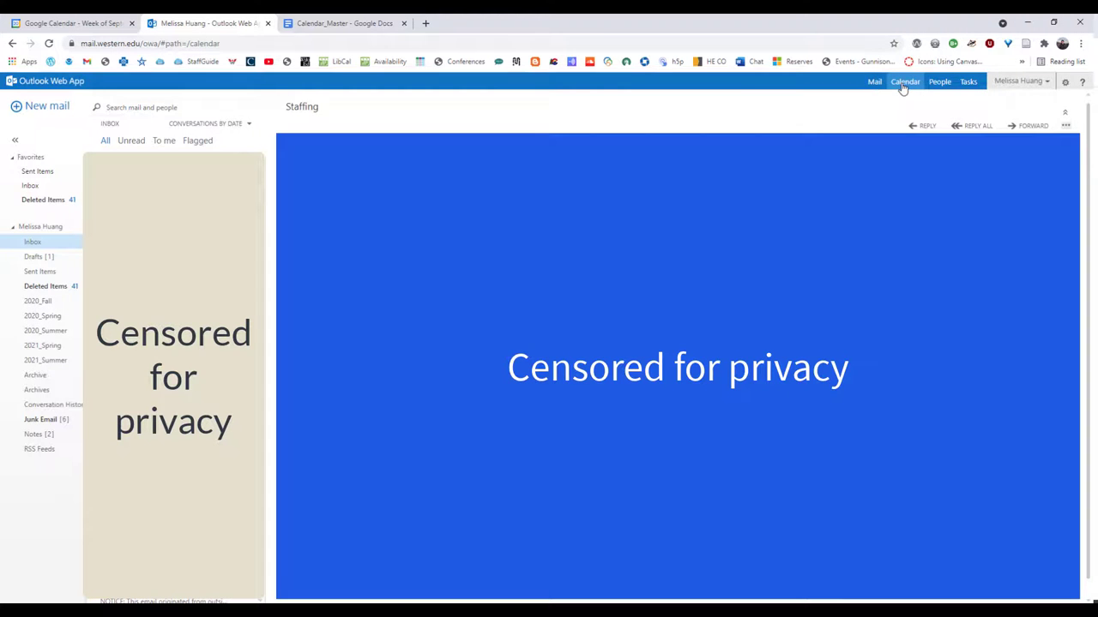
click(905, 83)
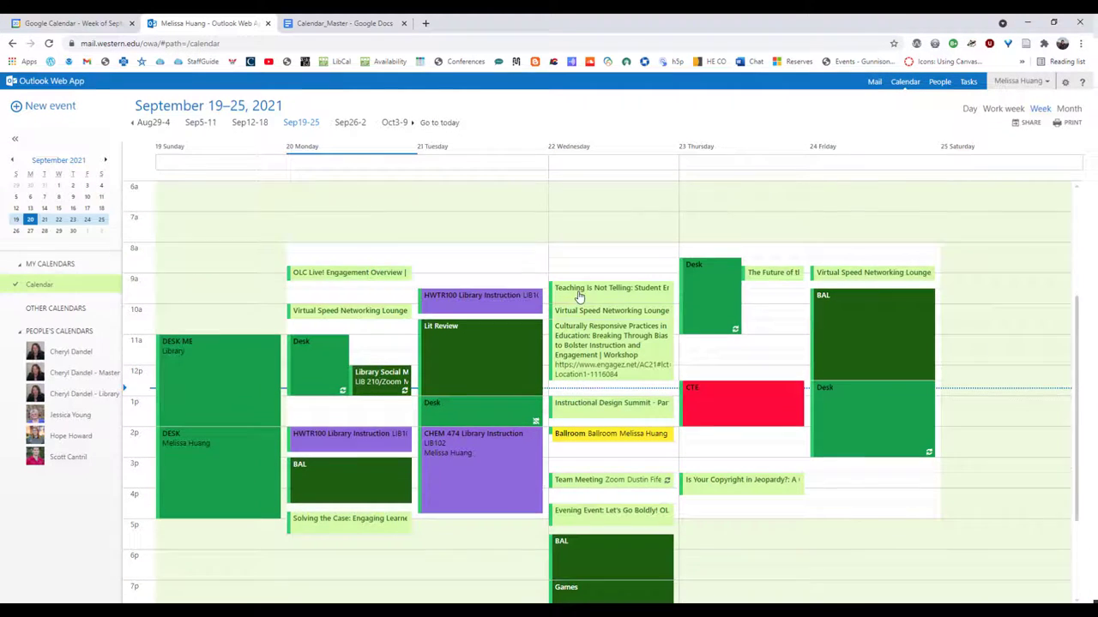
scroll(up, 3)
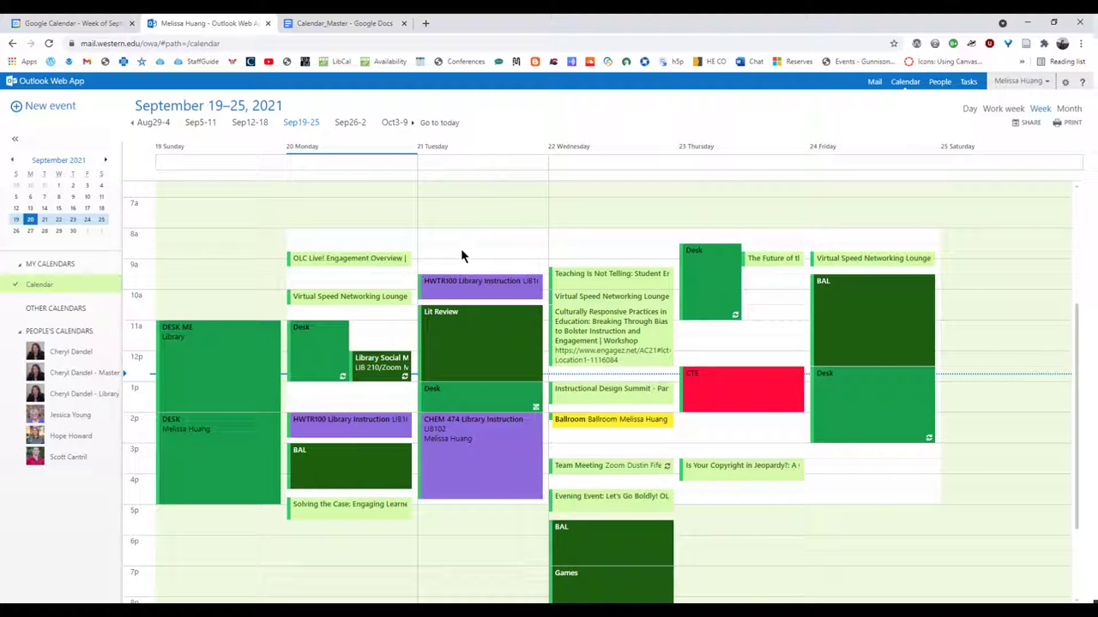
Step: Start a Tuesday morning event, open its full form, cancel the Attendees picker and show More actions
click(481, 251)
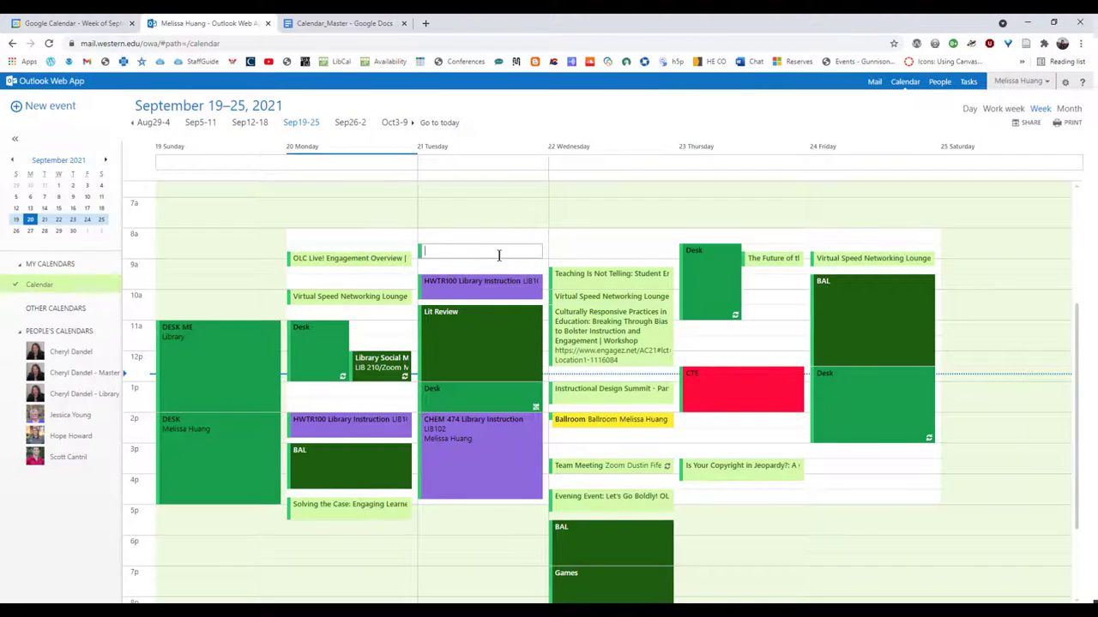
click(480, 251)
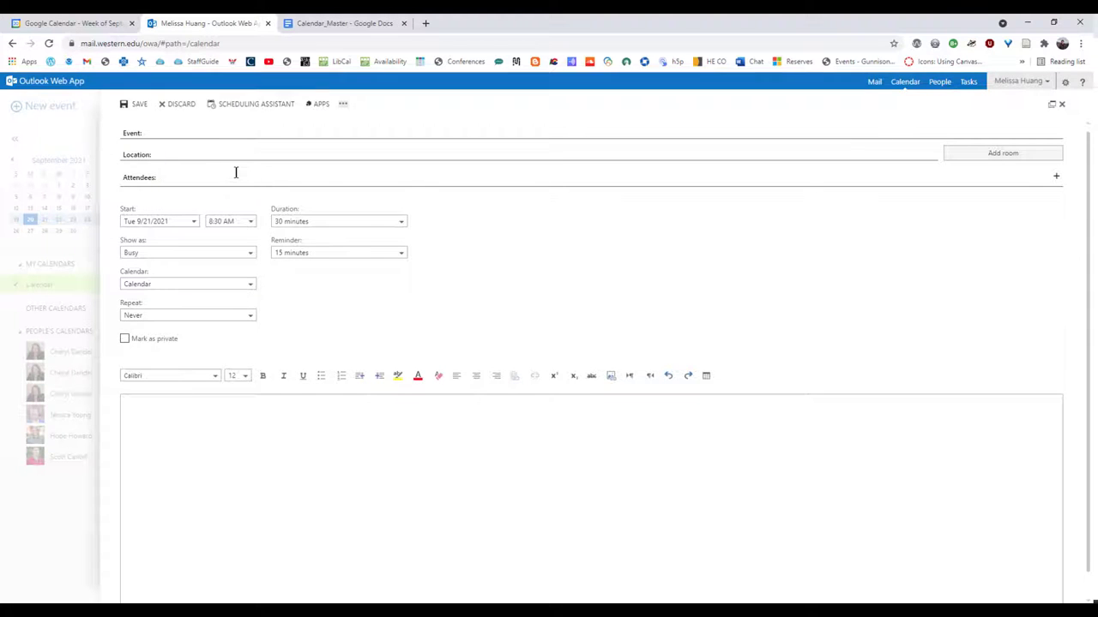
text(df)
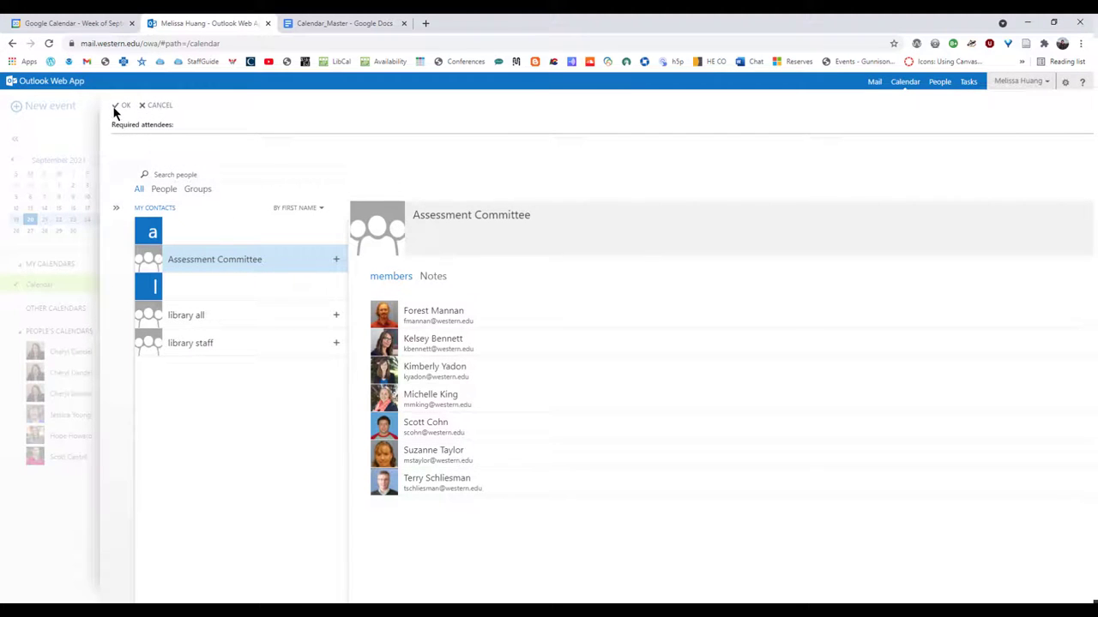
click(123, 104)
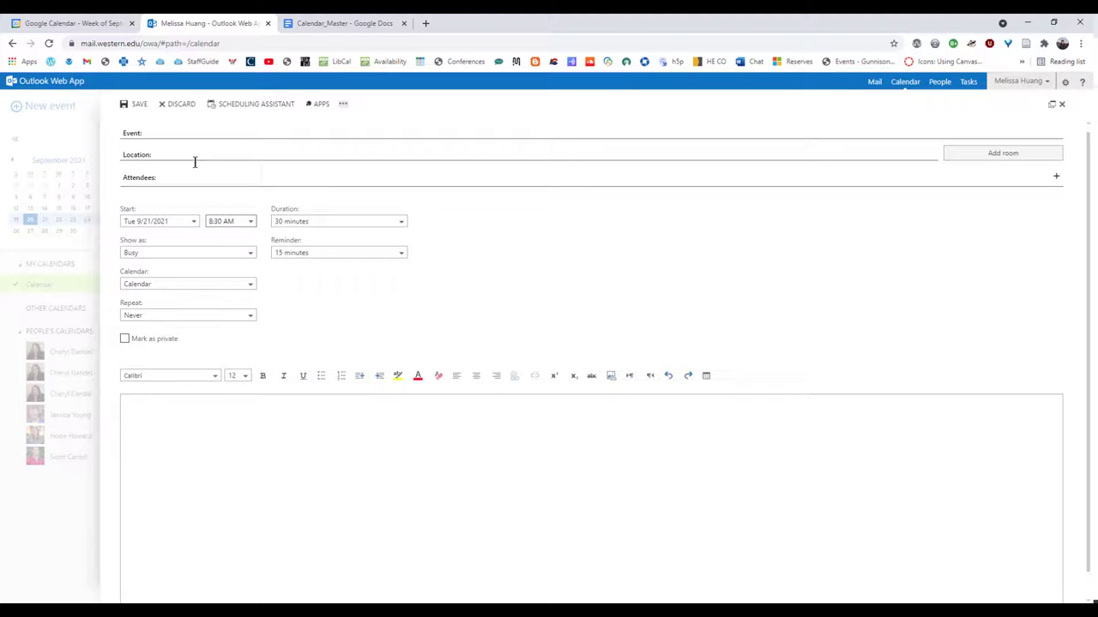
mouse_move(343, 105)
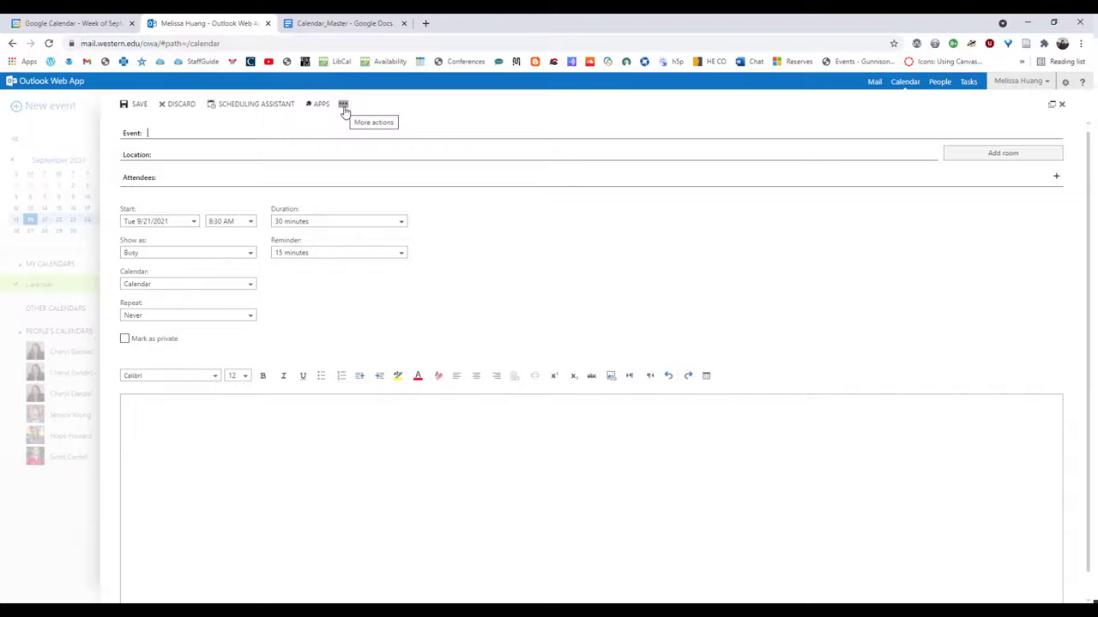
mouse_move(175, 336)
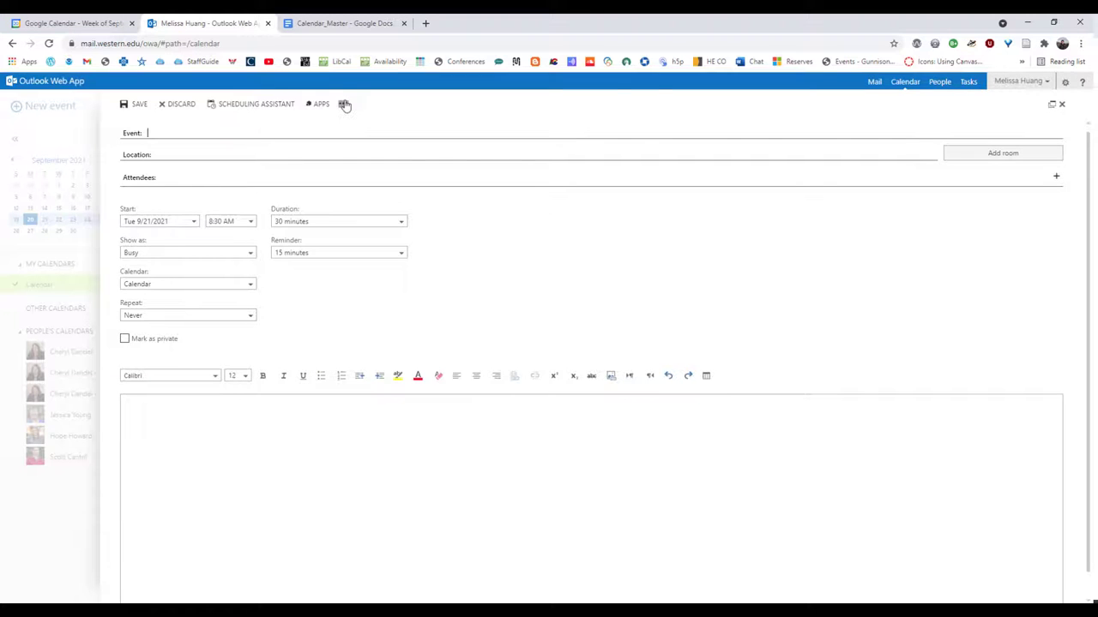
click(343, 104)
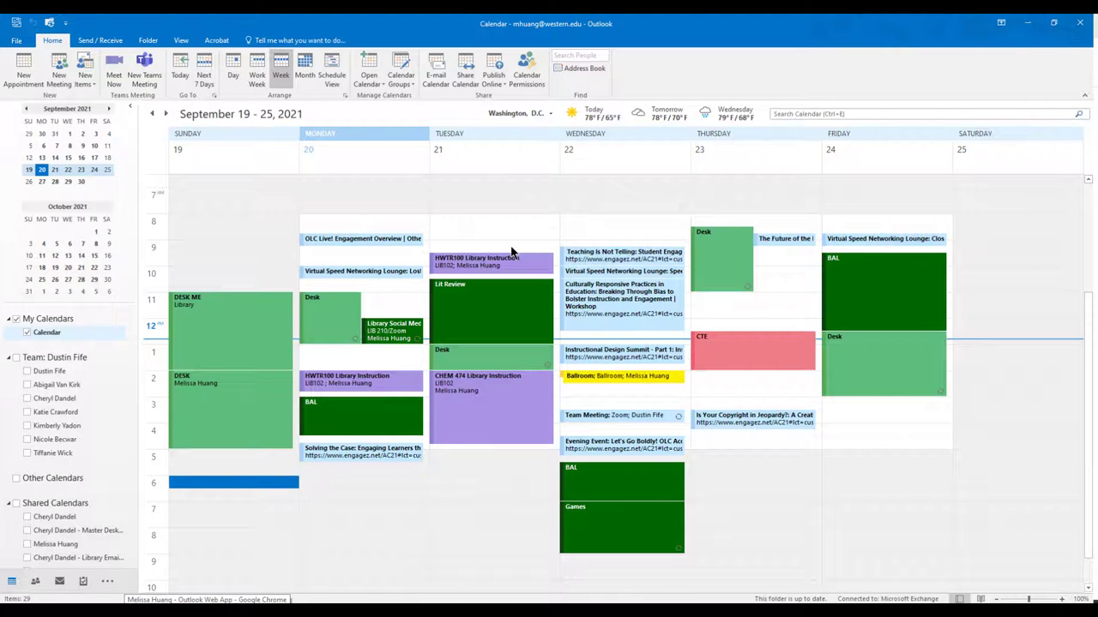
mouse_move(556, 276)
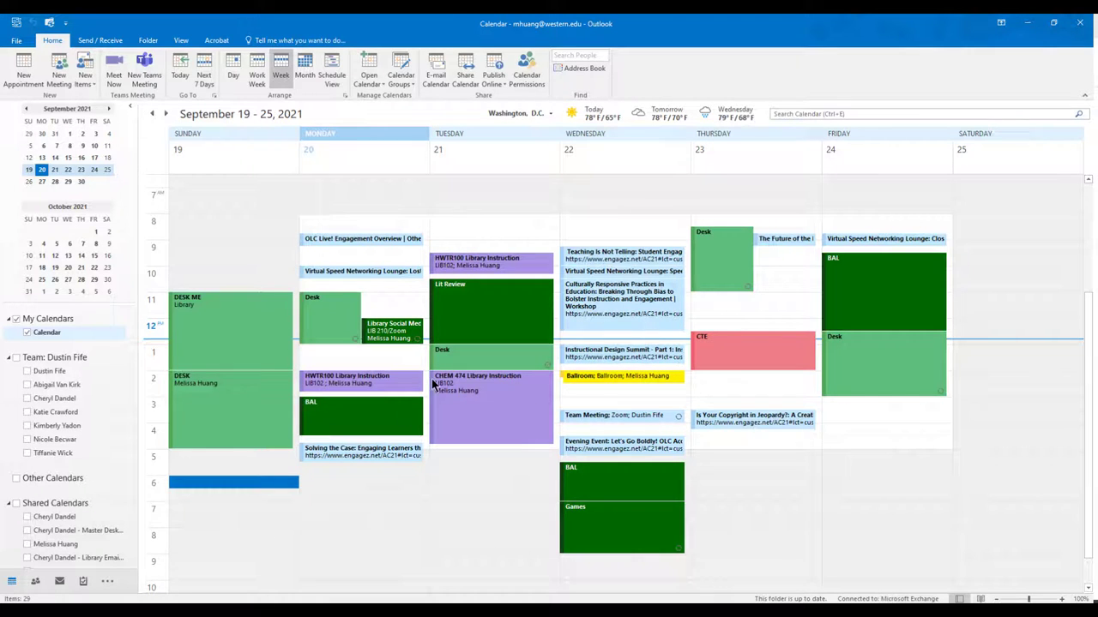
mouse_move(500, 233)
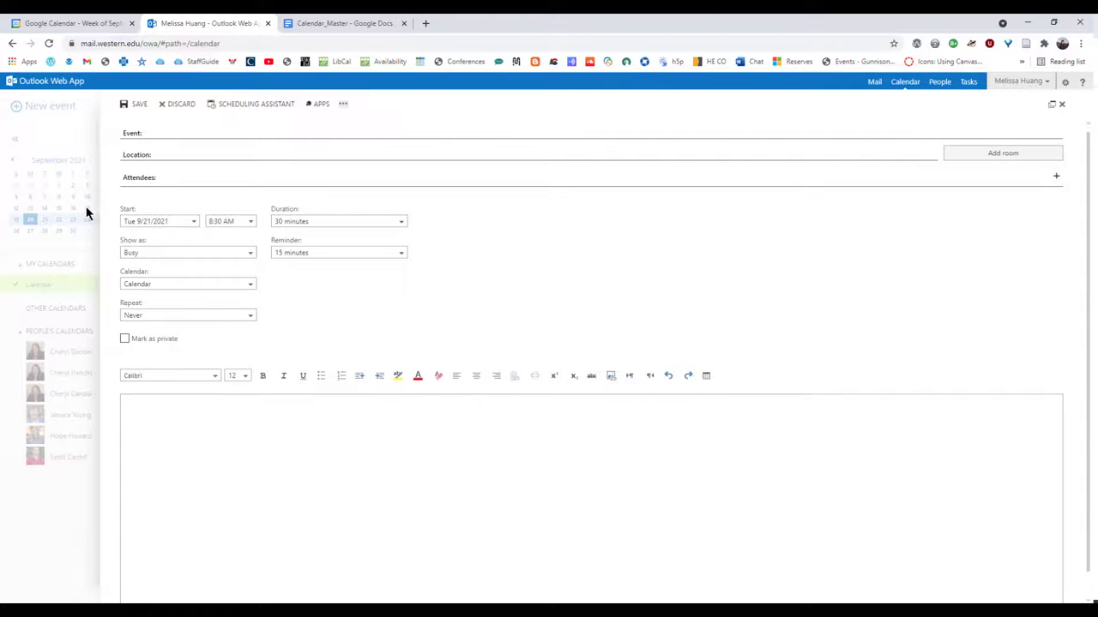
mouse_move(343, 24)
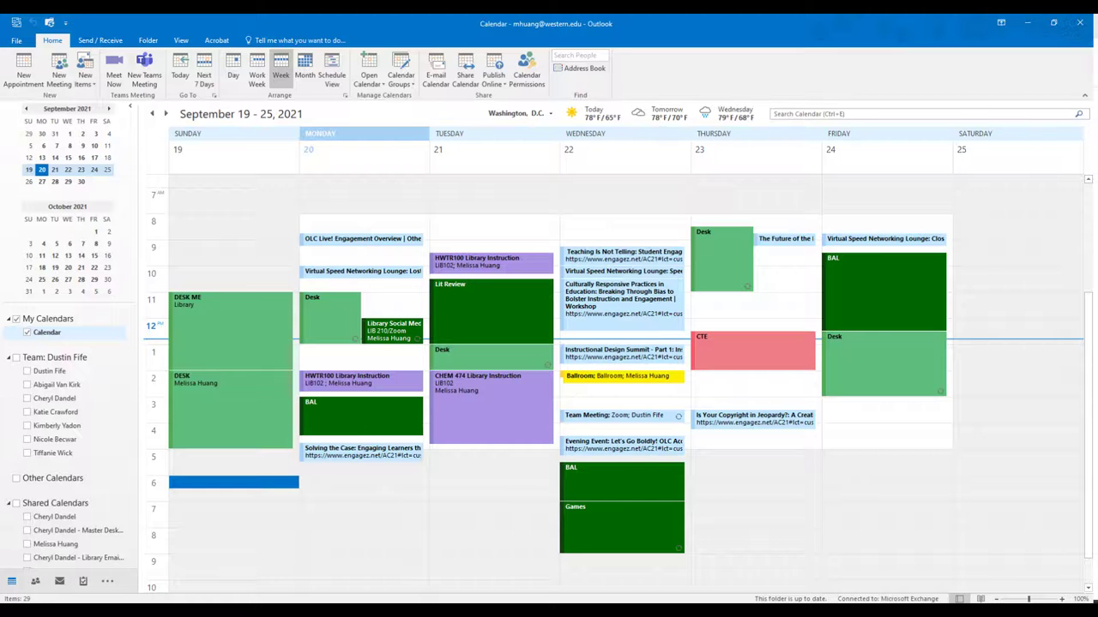
mouse_move(271, 559)
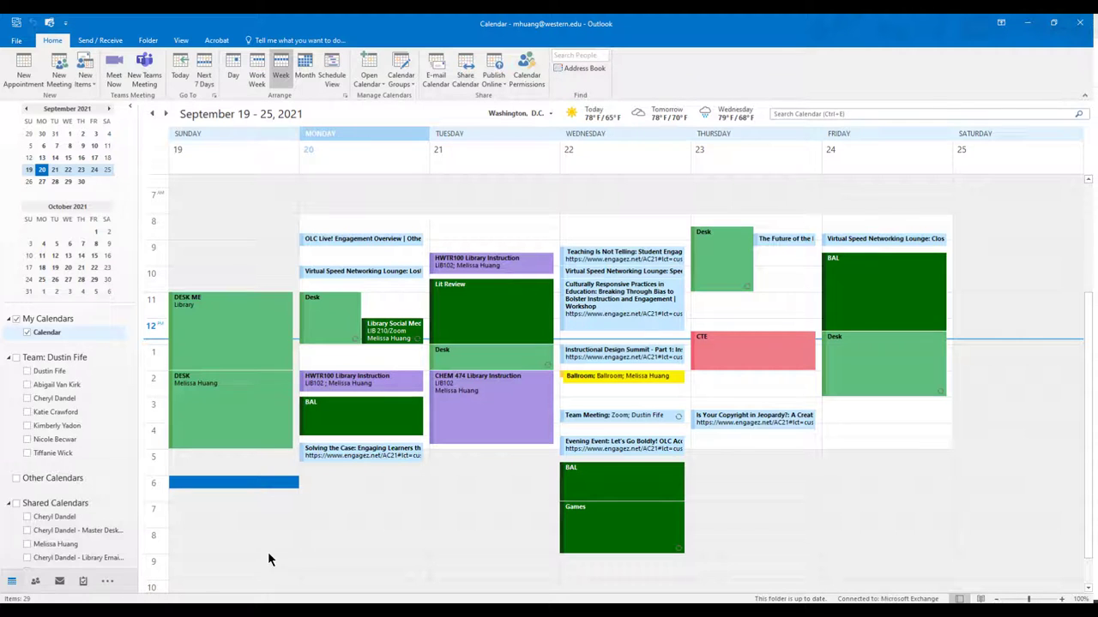
mouse_move(391, 550)
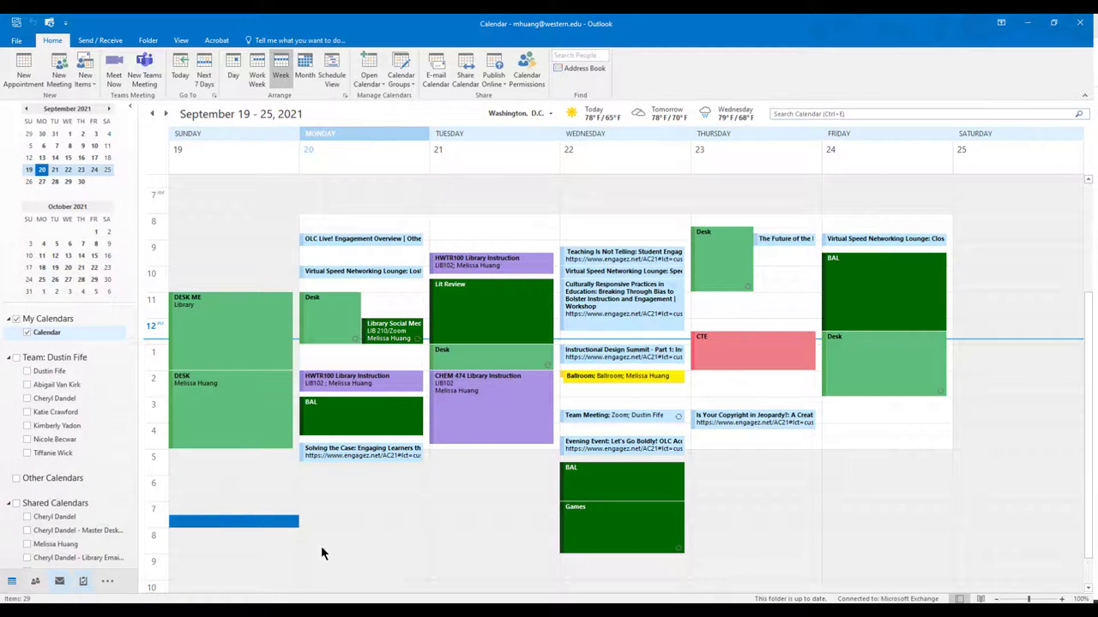
Step: Scroll the desktop Outlook week view for September 19–25
scroll(up, 3)
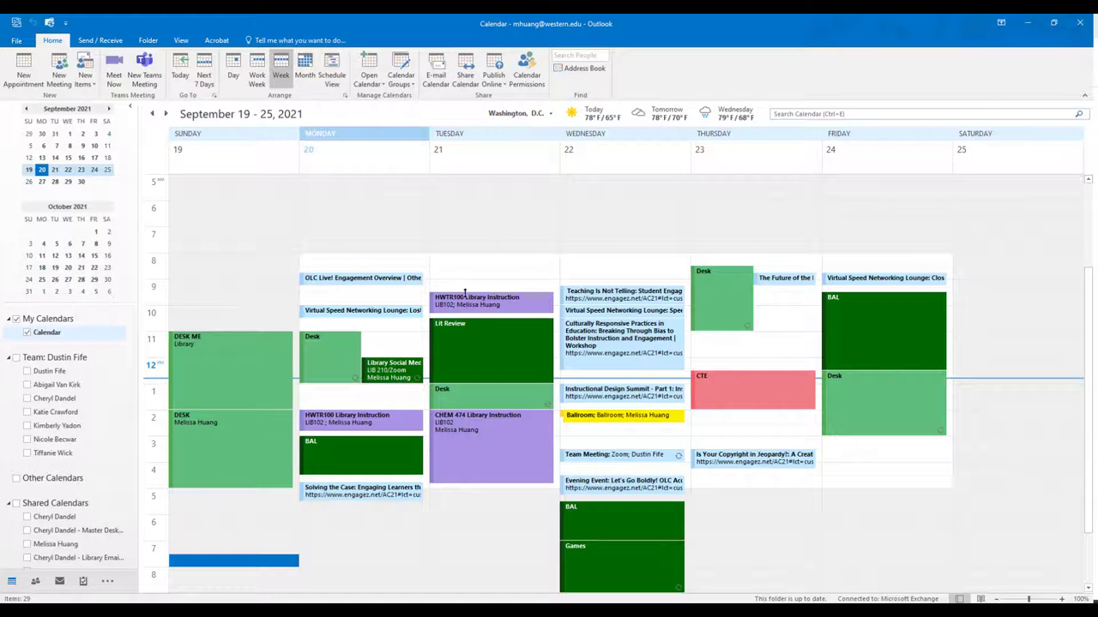
Step: Create a Tuesday morning appointment, review the full colour categories list, then close both
click(494, 273)
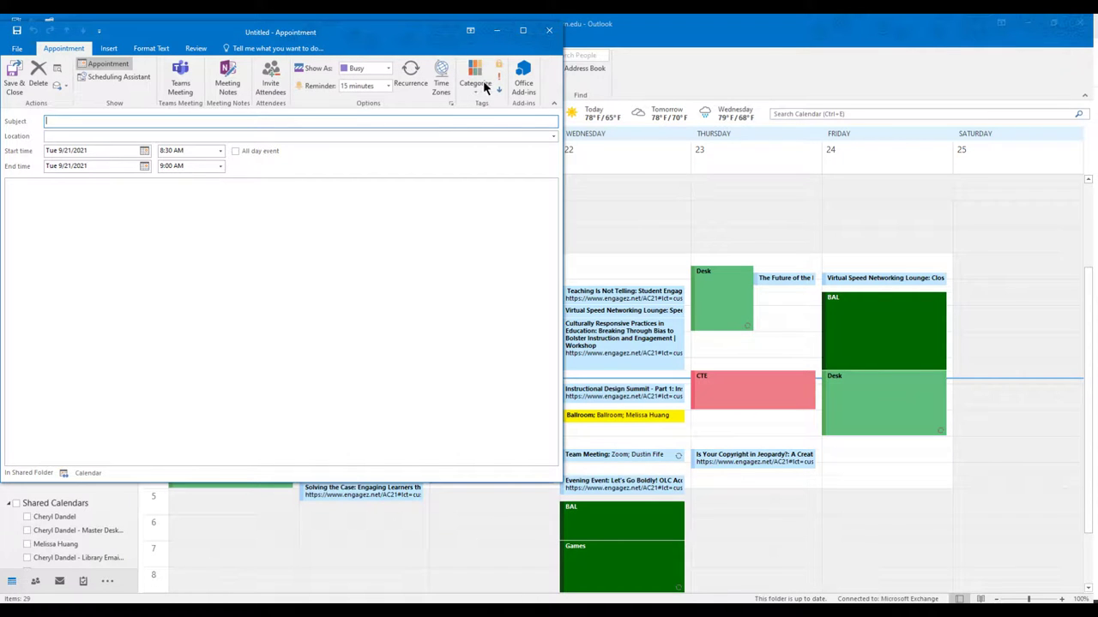
click(475, 77)
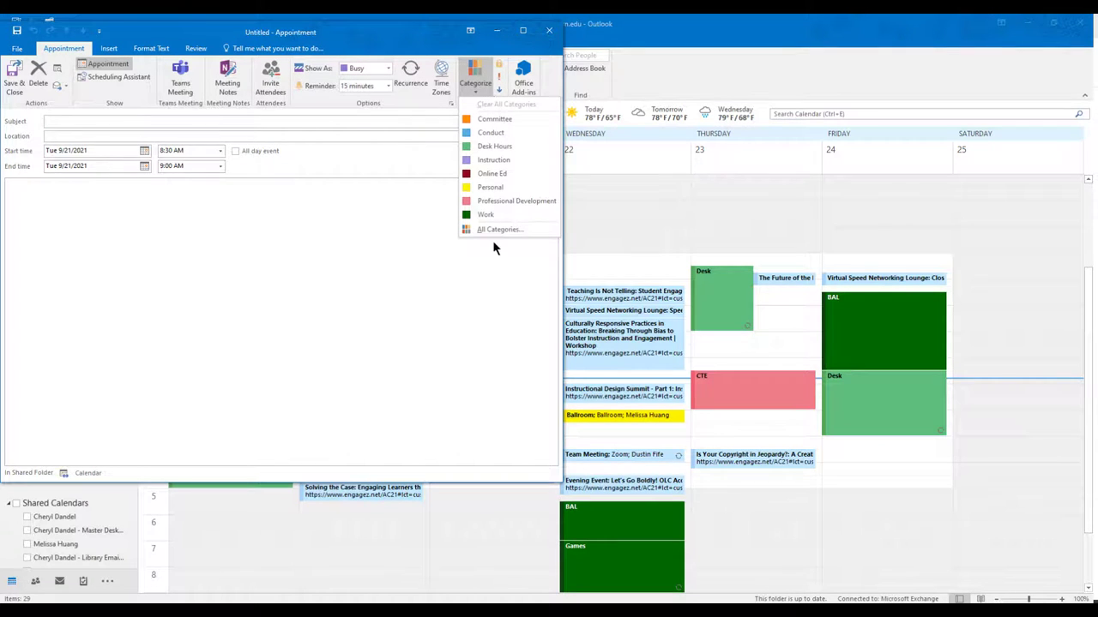
mouse_move(501, 229)
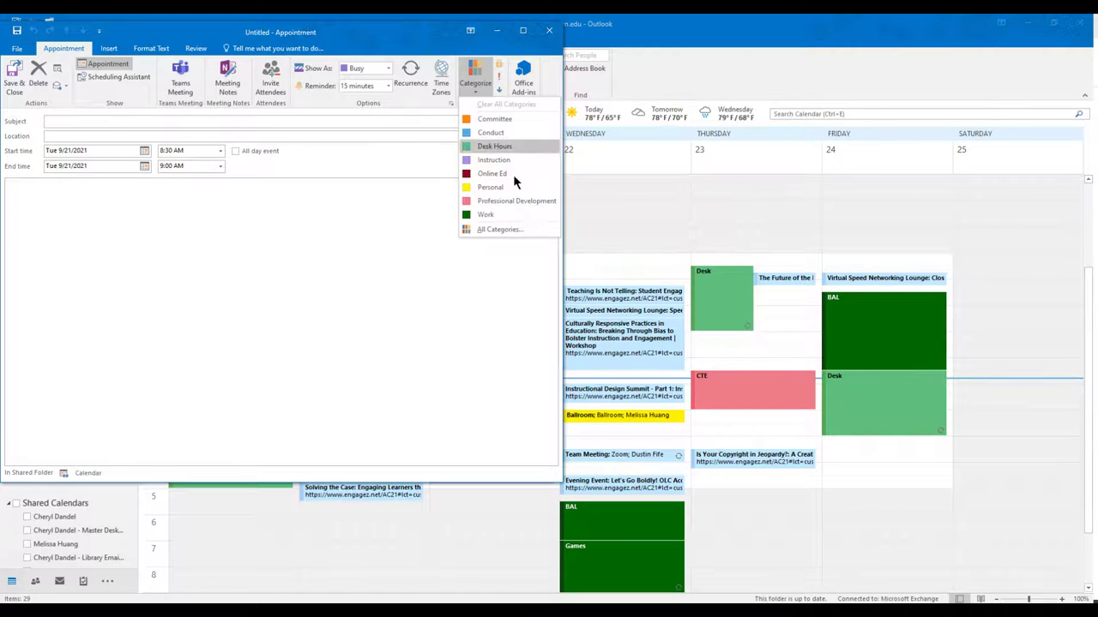
mouse_move(501, 230)
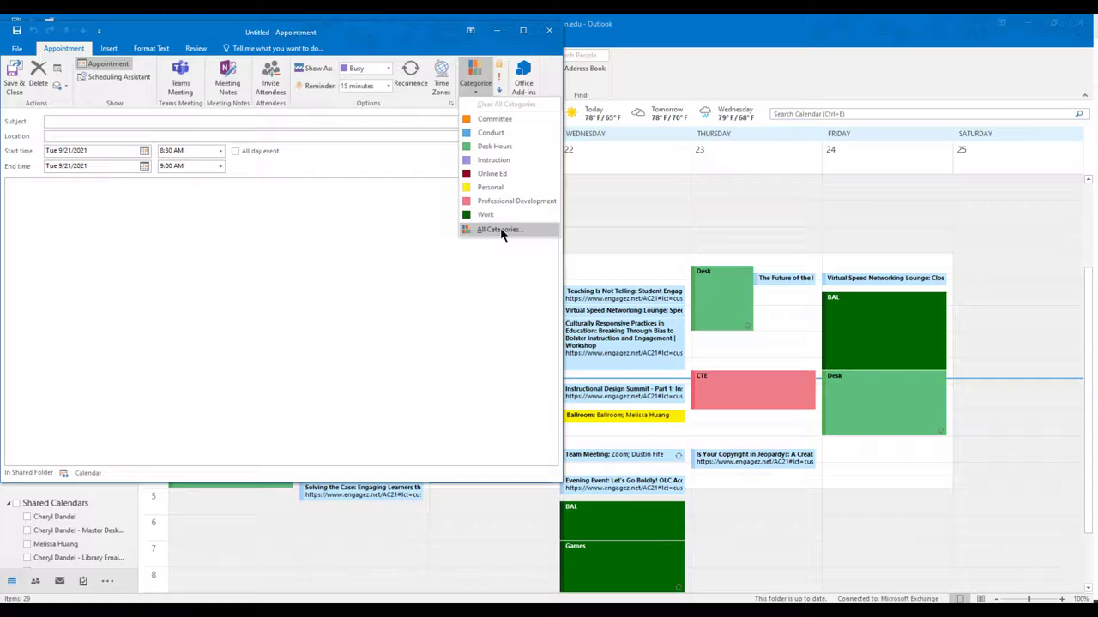
click(501, 230)
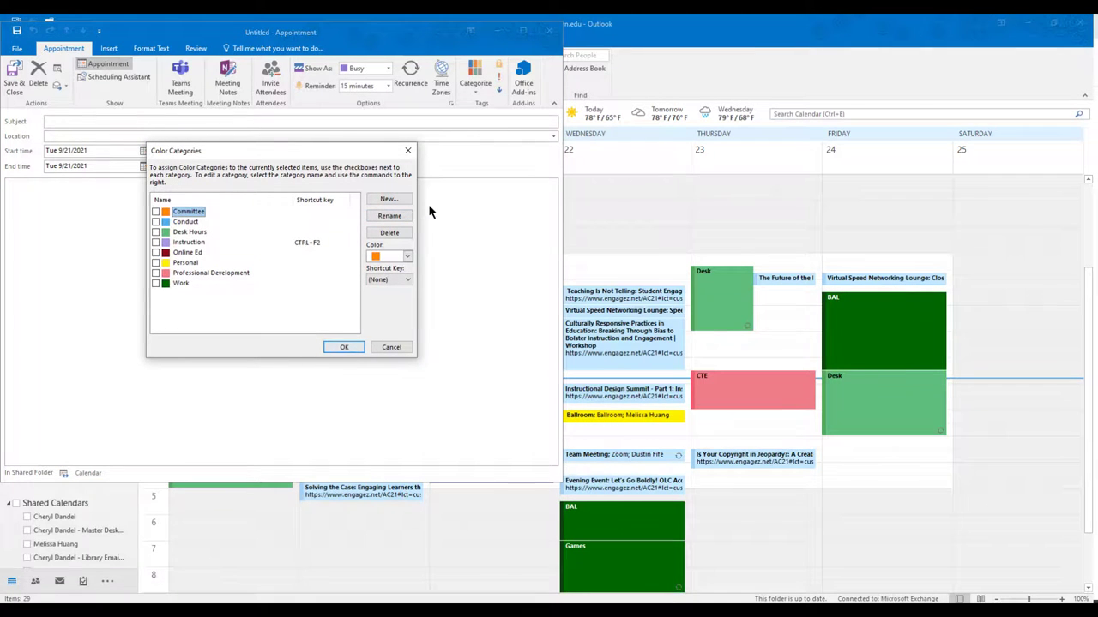
mouse_move(343, 346)
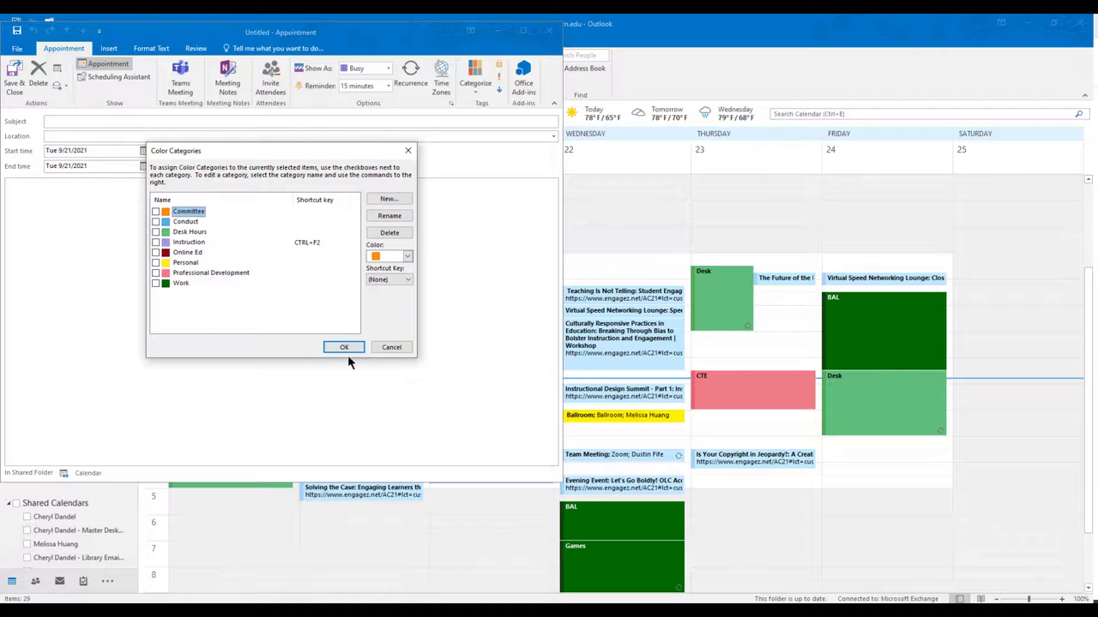
click(343, 346)
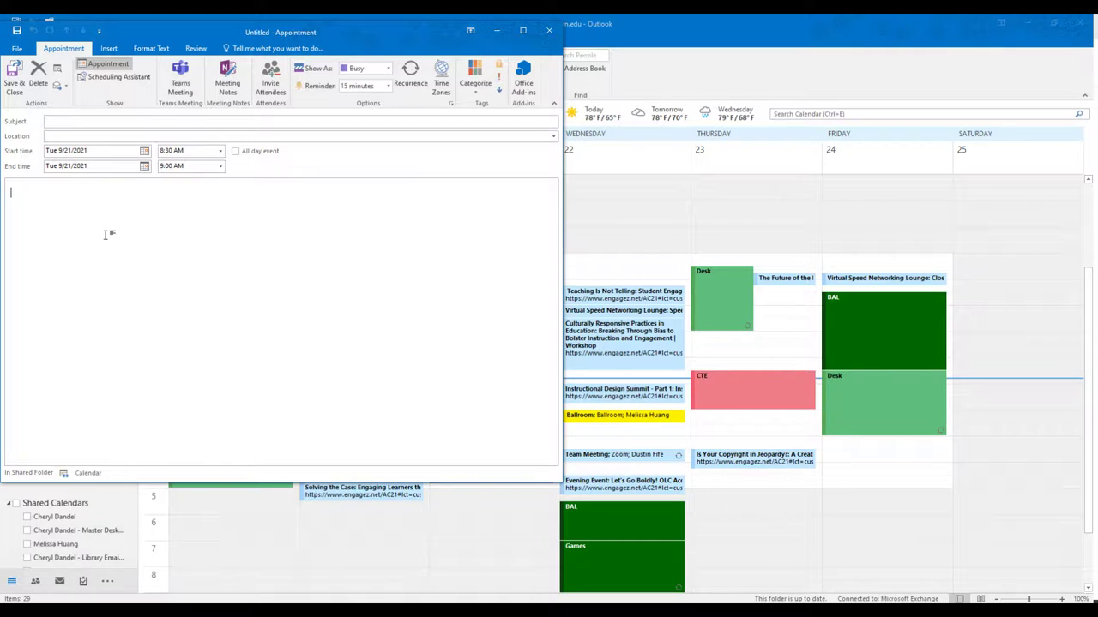
mouse_move(326, 163)
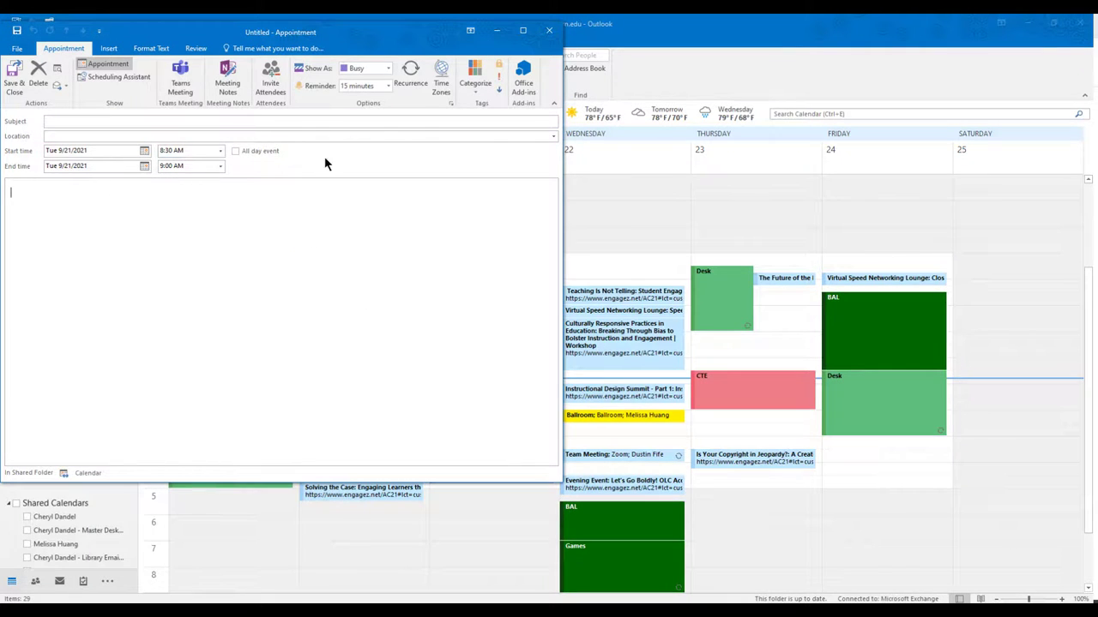
click(549, 32)
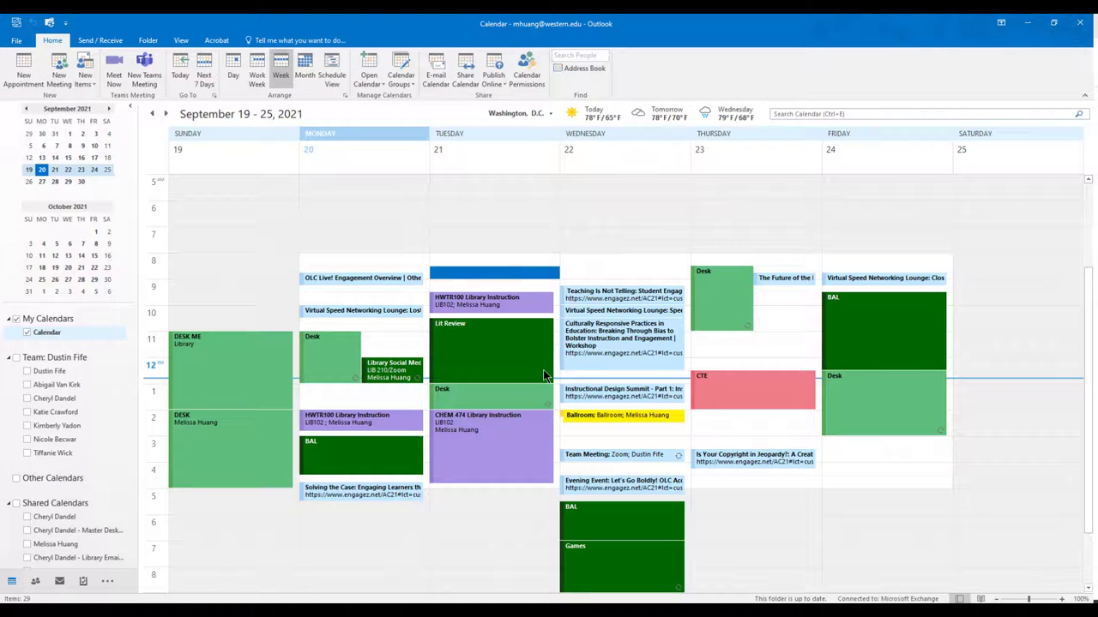
Step: Start a Tuesday 8:30 appointment, try weekly Tuesday/Thursday recurrence, cancel it and return to Outlook Web App
click(494, 283)
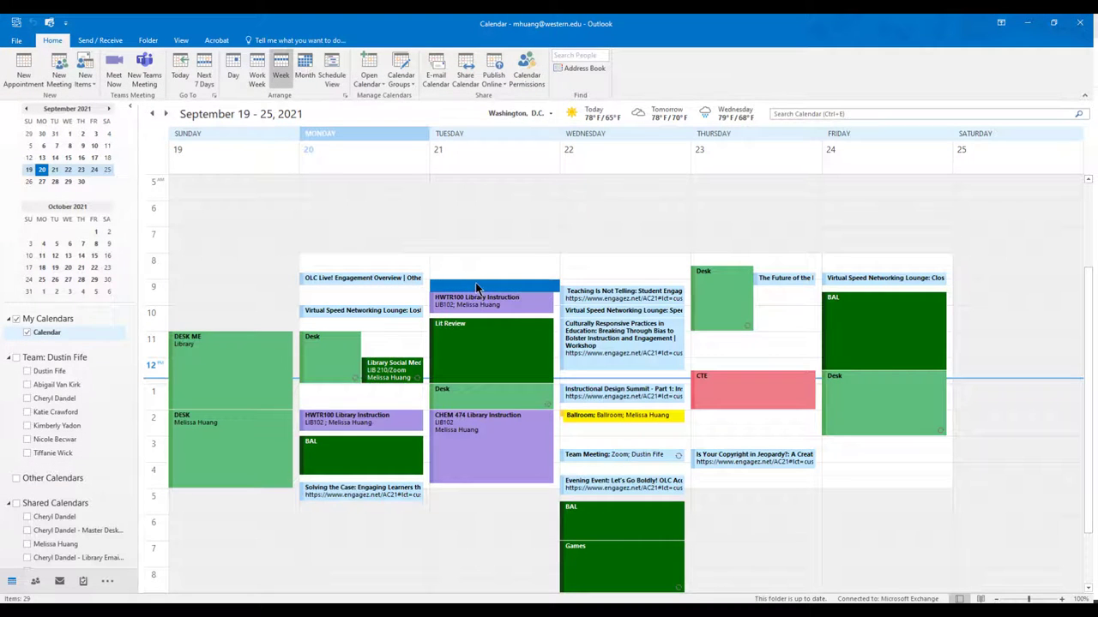
mouse_move(501, 295)
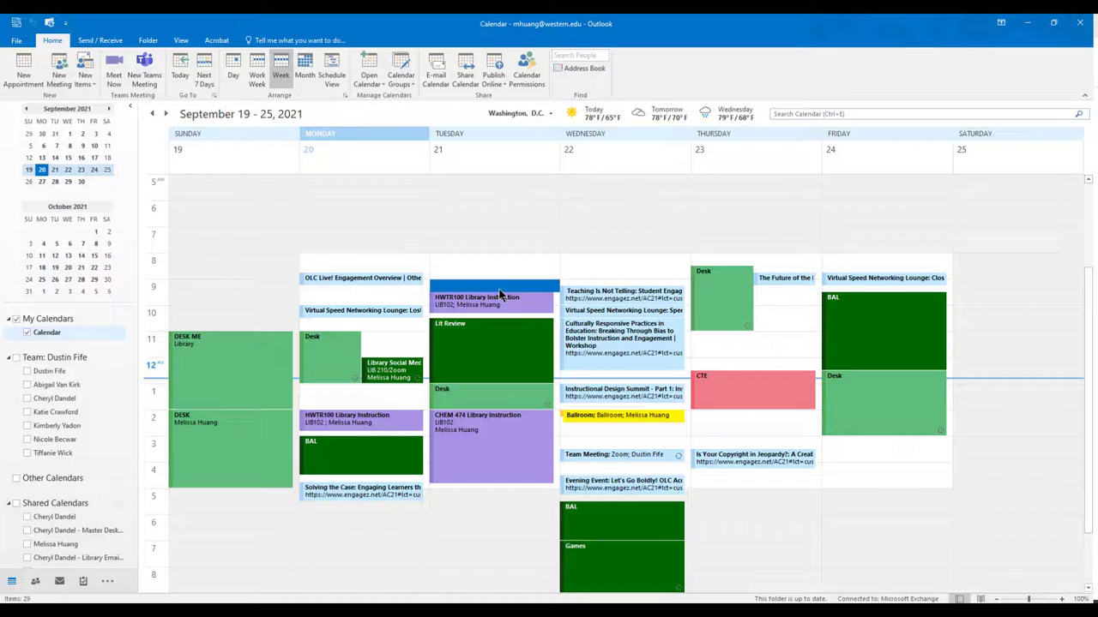
mouse_move(317, 403)
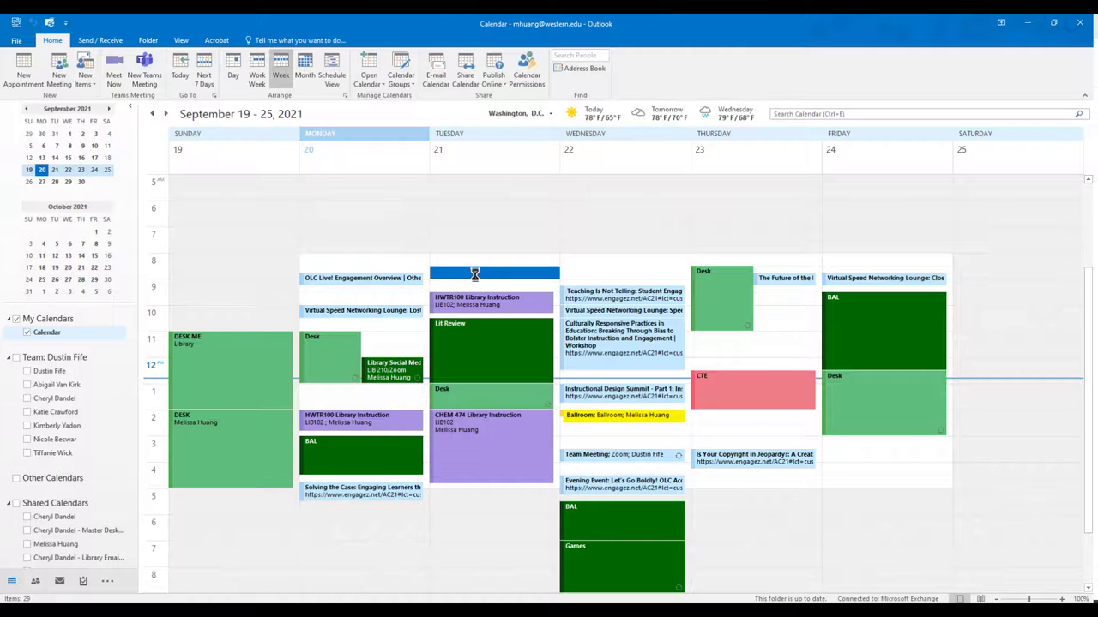
double_click(473, 275)
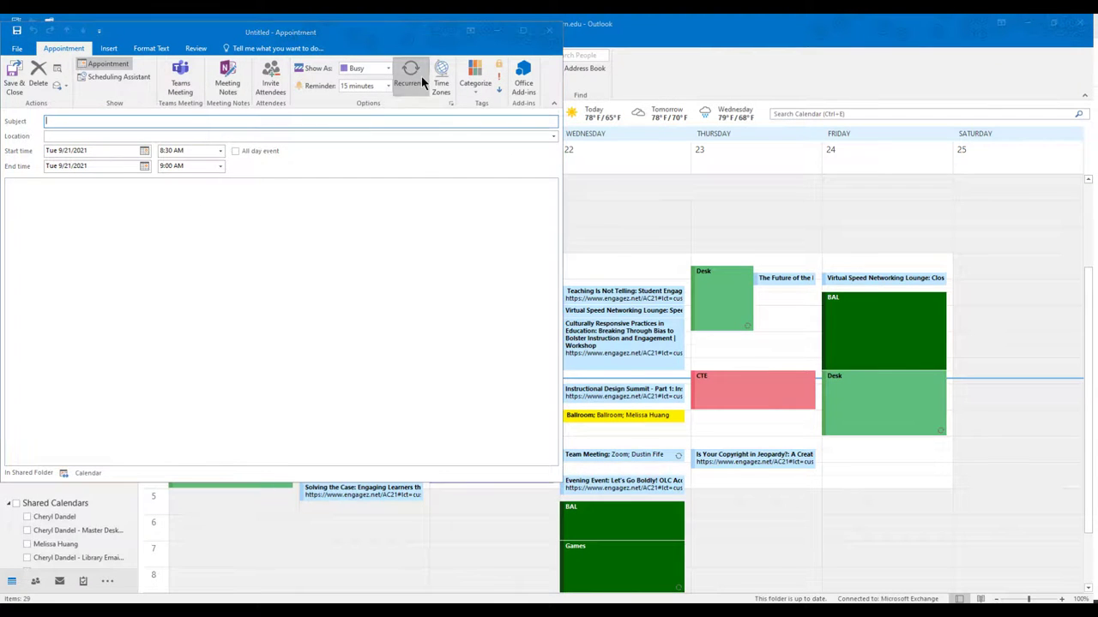
click(410, 77)
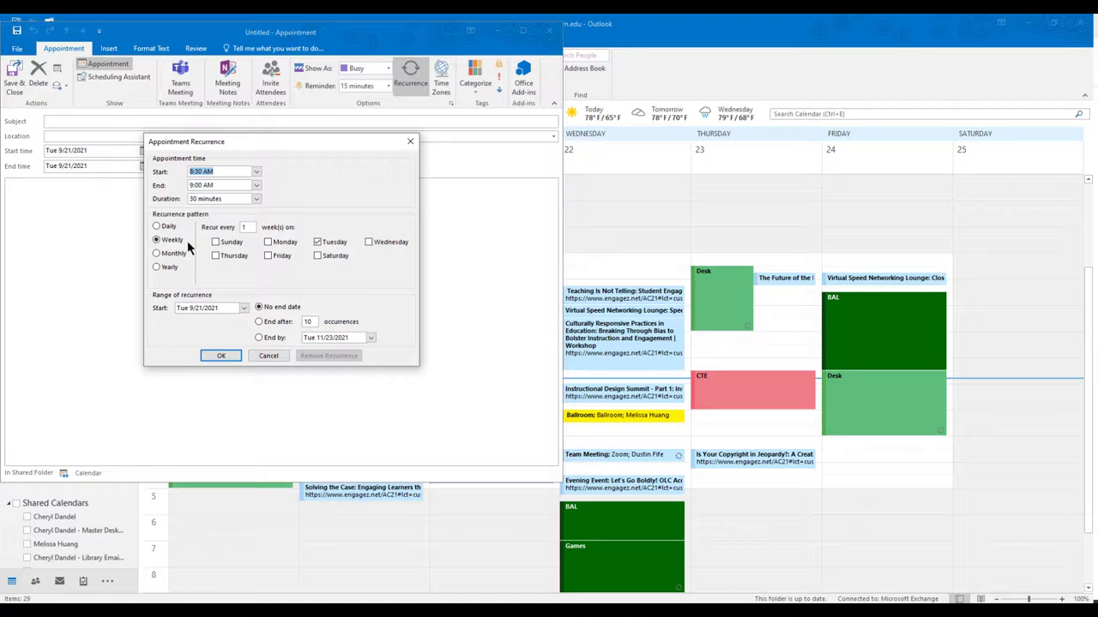
mouse_move(212, 261)
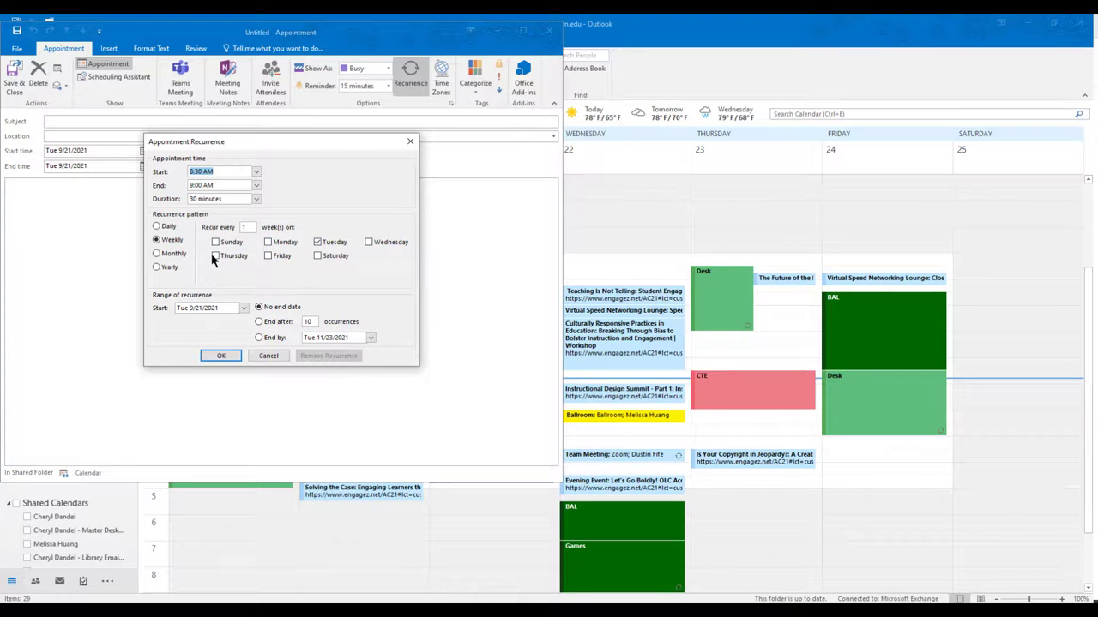
click(216, 255)
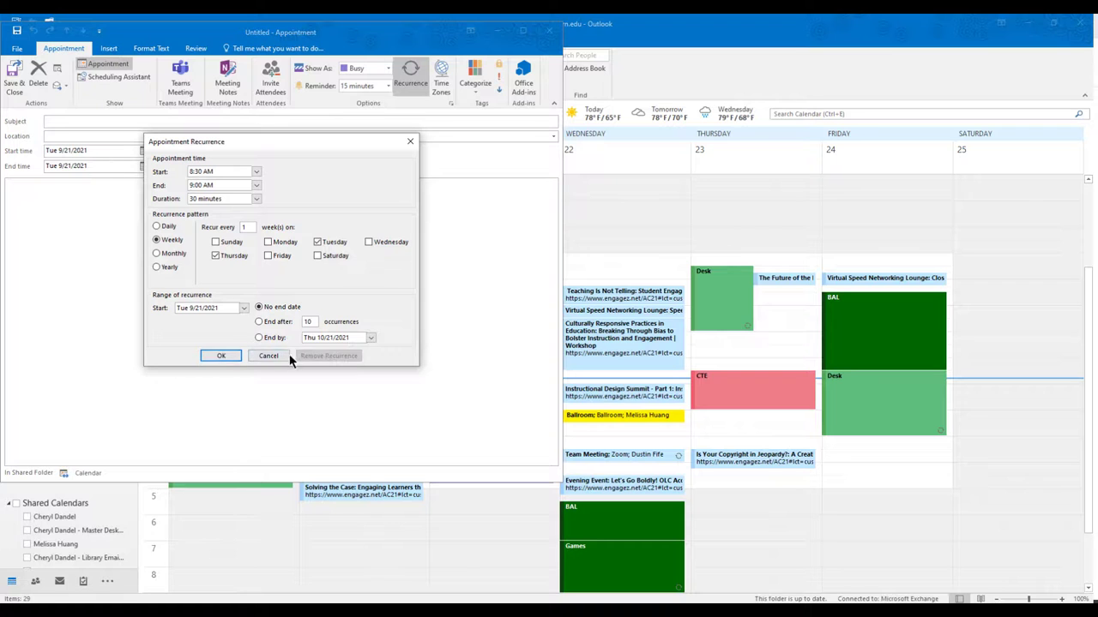
click(220, 355)
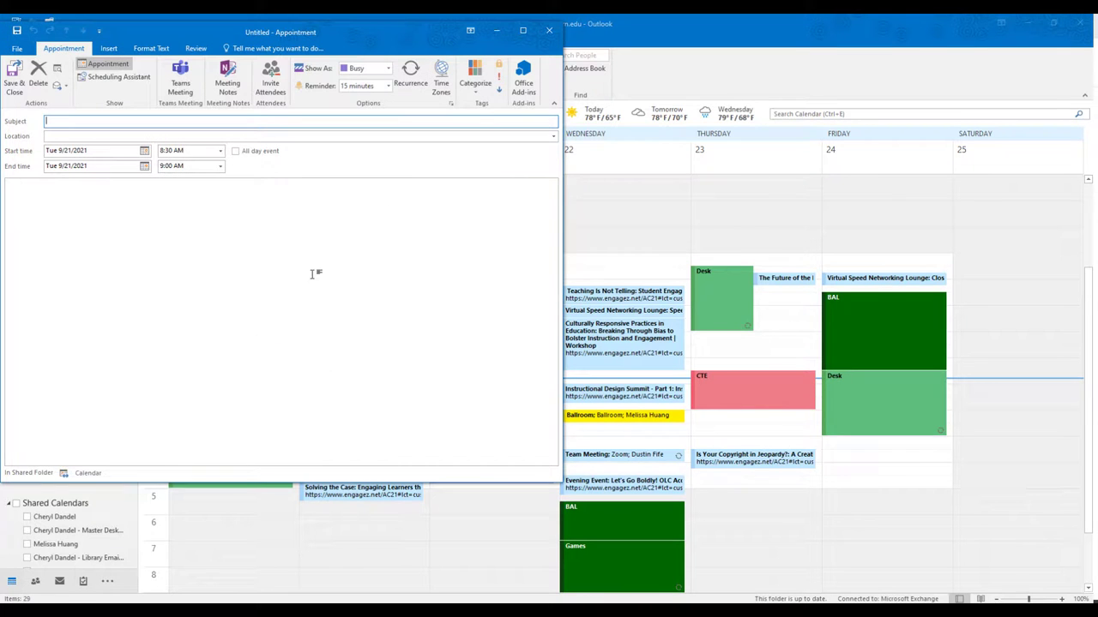
click(549, 31)
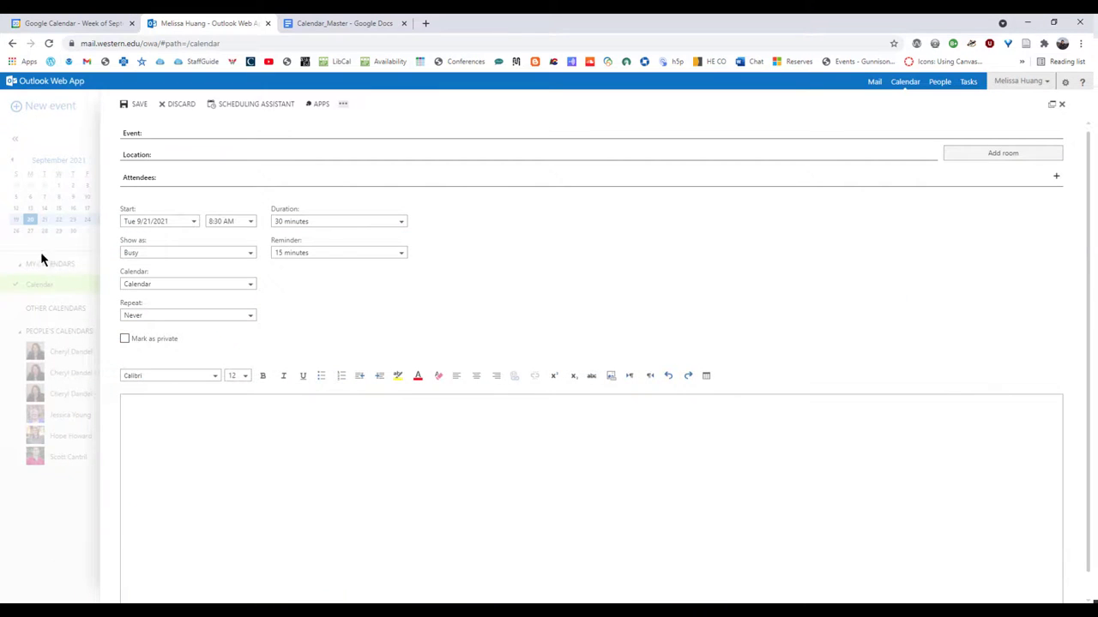
mouse_move(343, 24)
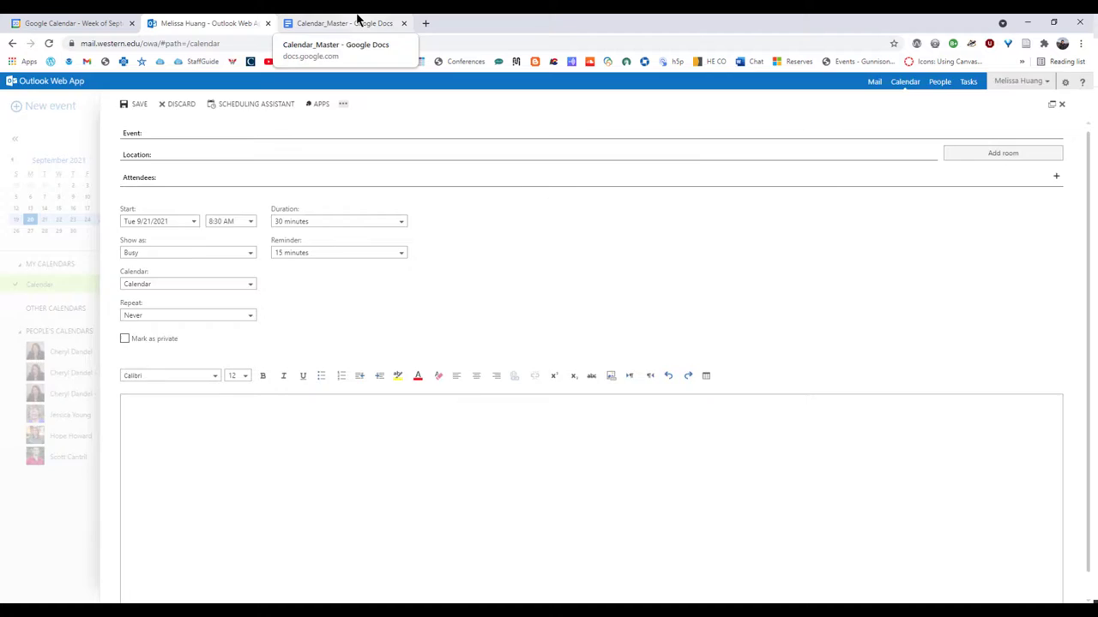
Step: Switch to the Calendar_Master Google Docs document
click(343, 24)
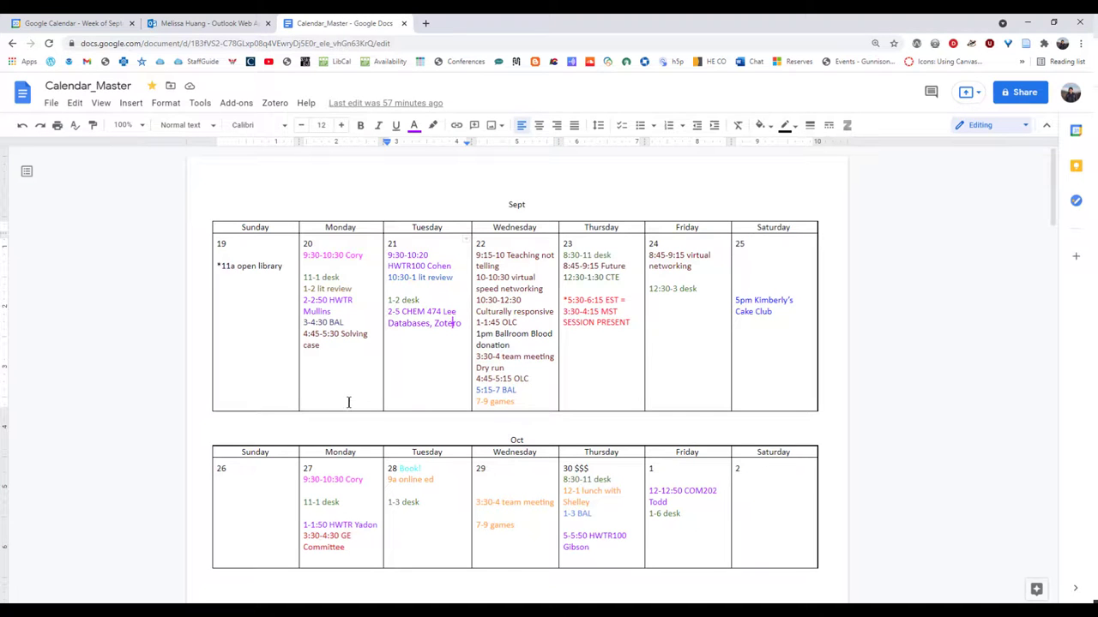
mouse_move(73, 76)
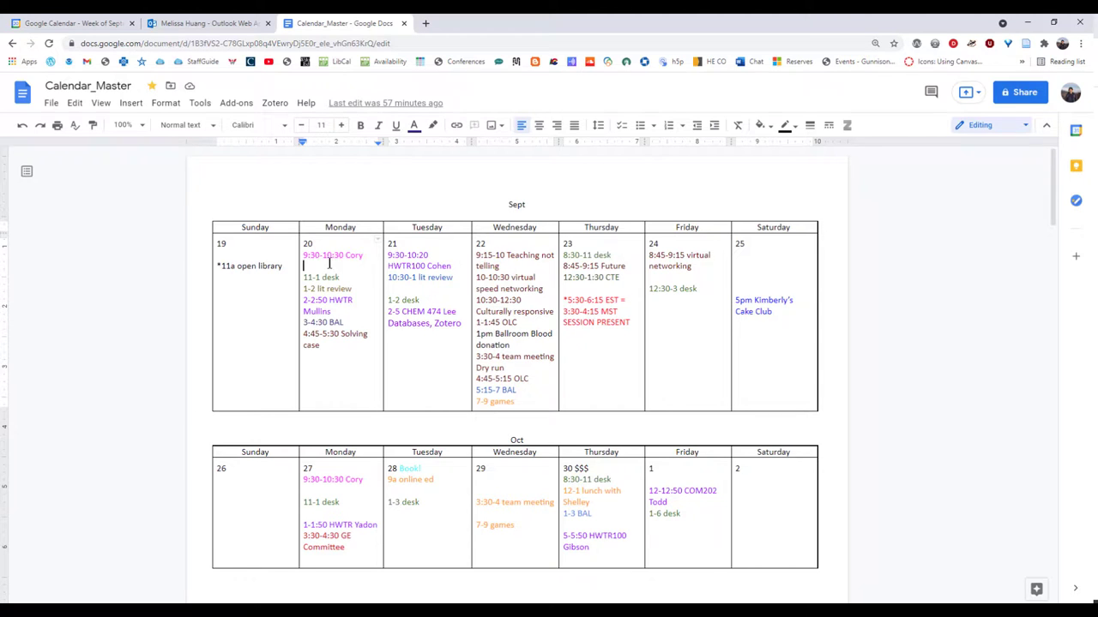
mouse_move(384, 274)
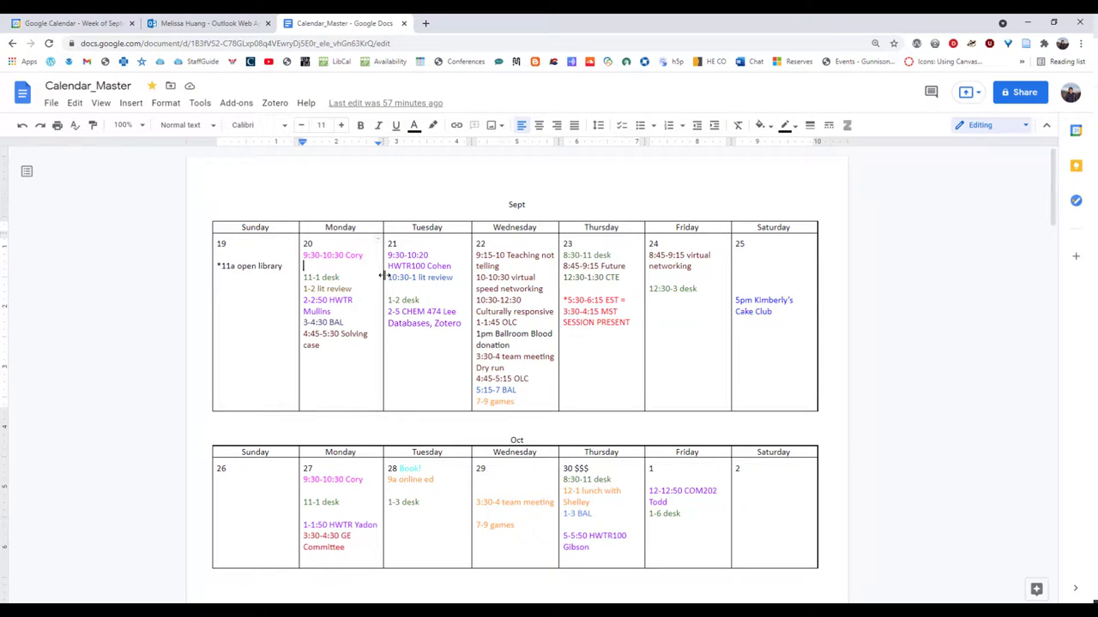
Step: Add "10:30-11 make a video" under Monday 20 and pick a text colour for it
text(10:30-11 m)
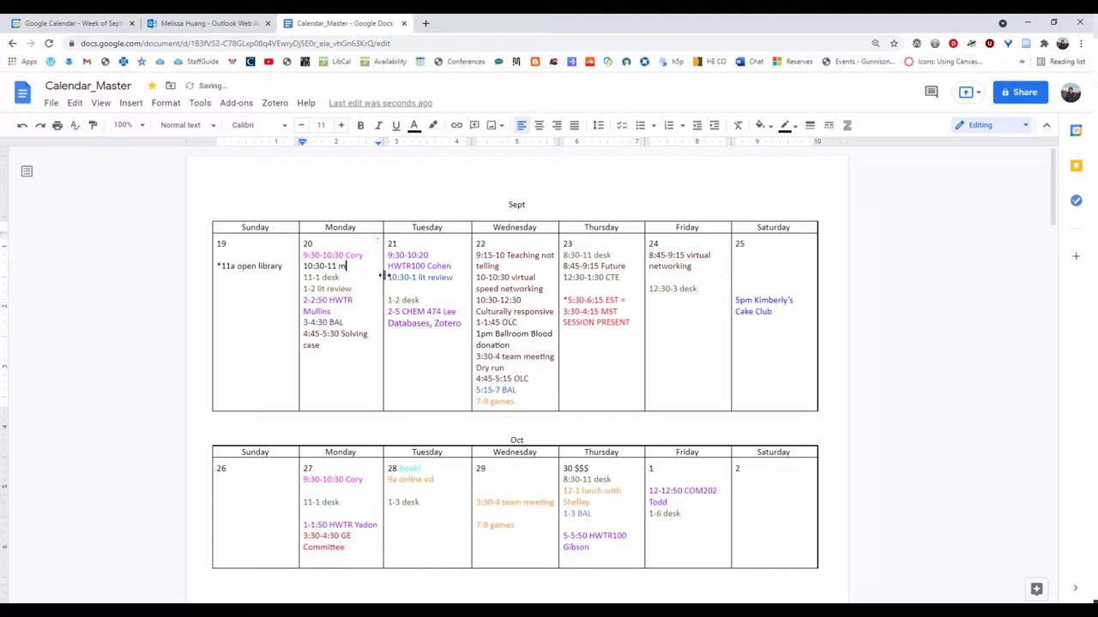
text(ake a video)
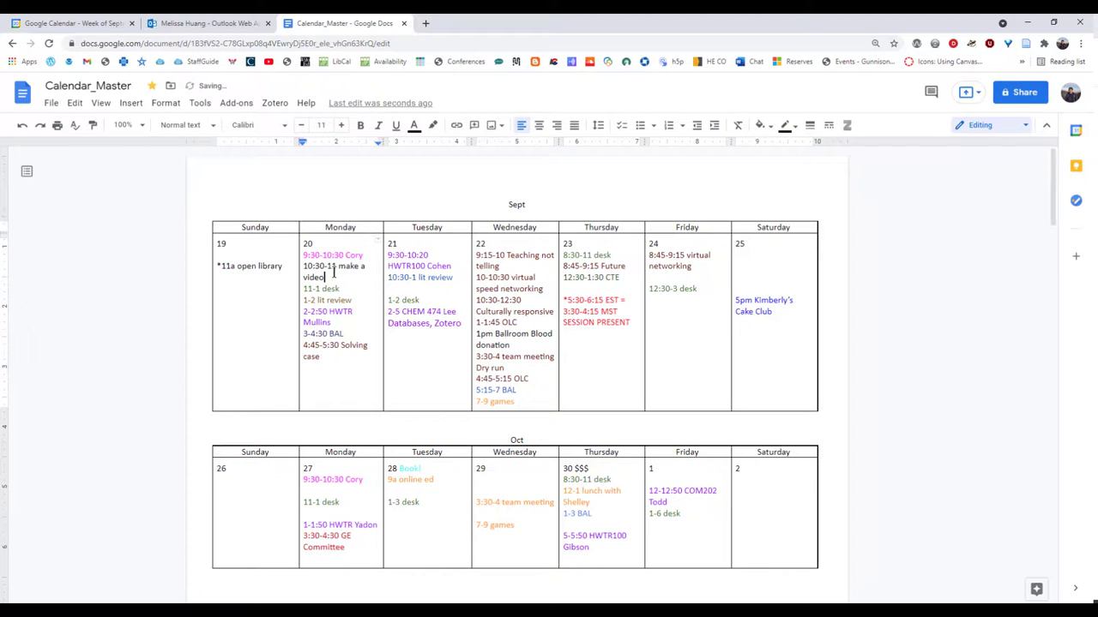
click(415, 125)
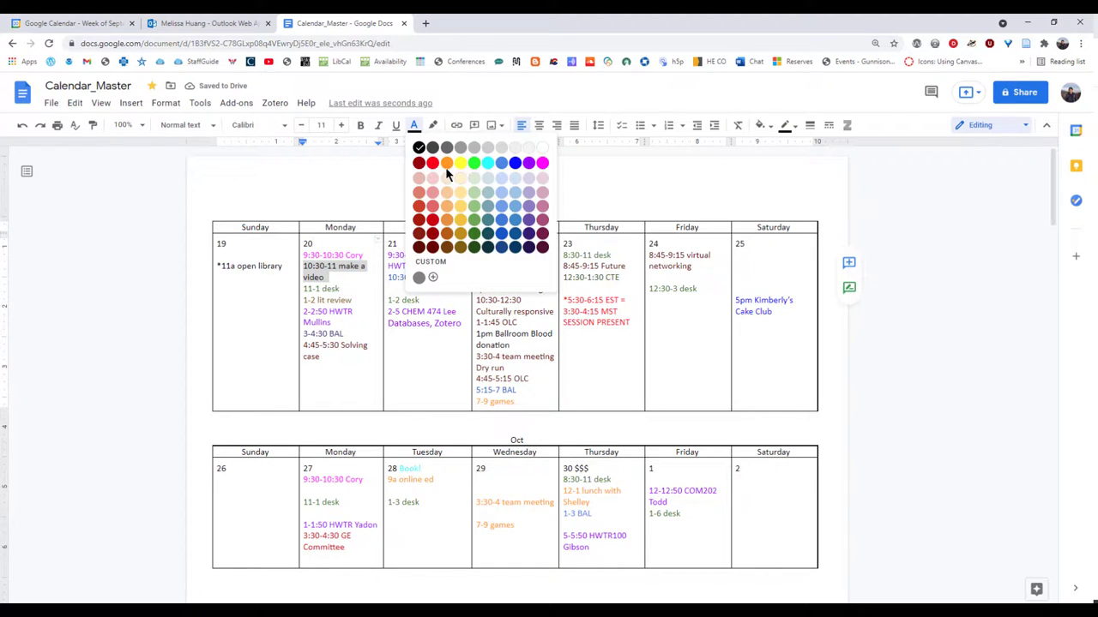
mouse_move(470, 242)
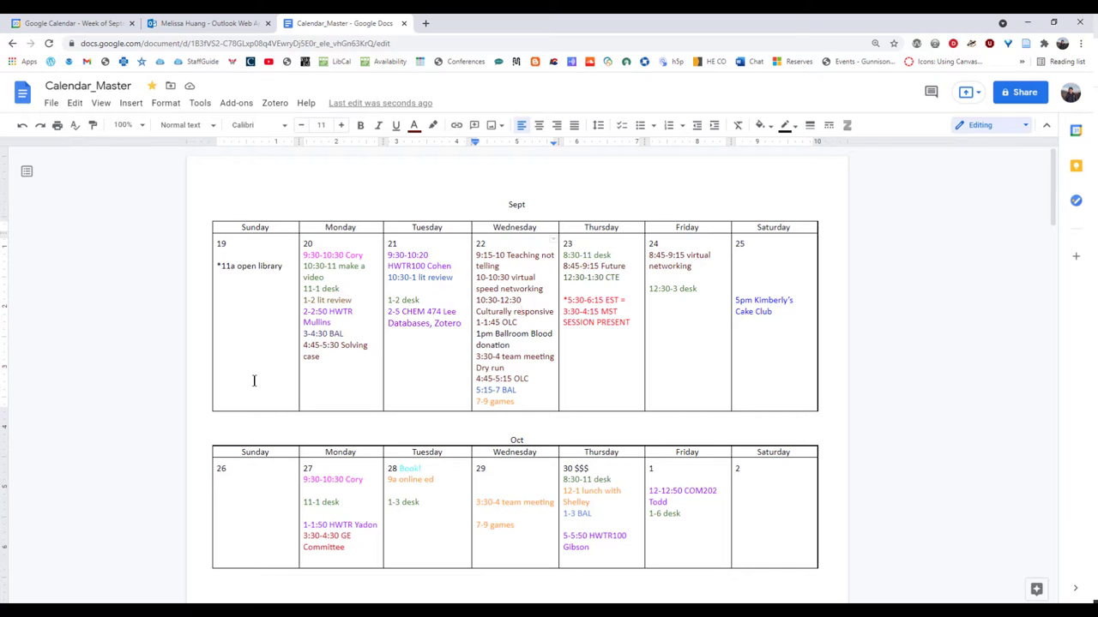
mouse_move(349, 388)
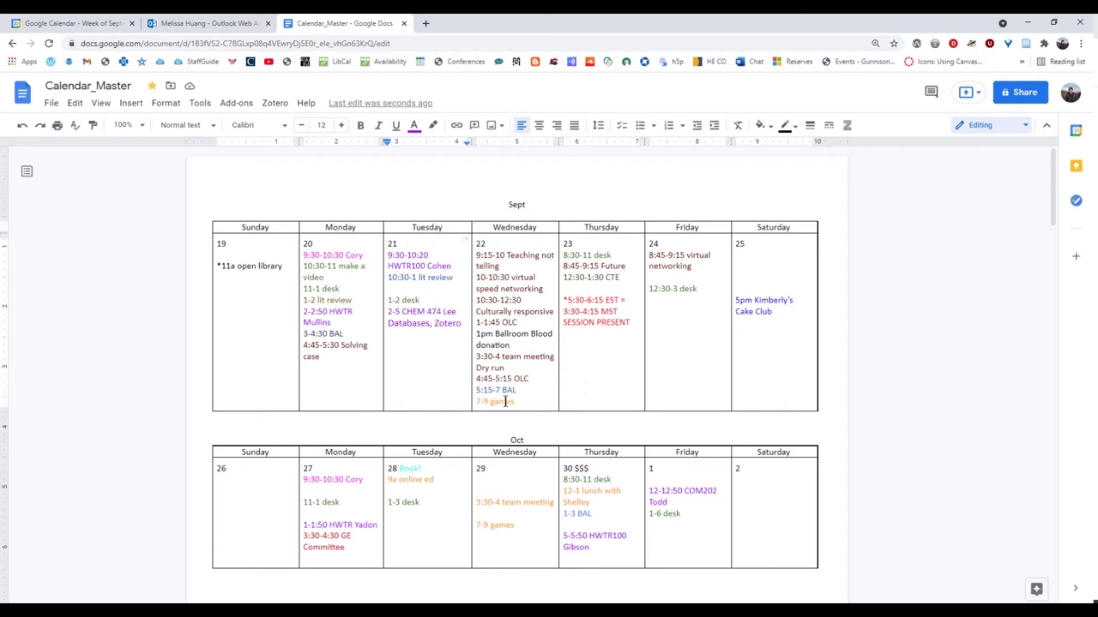
mouse_move(55, 391)
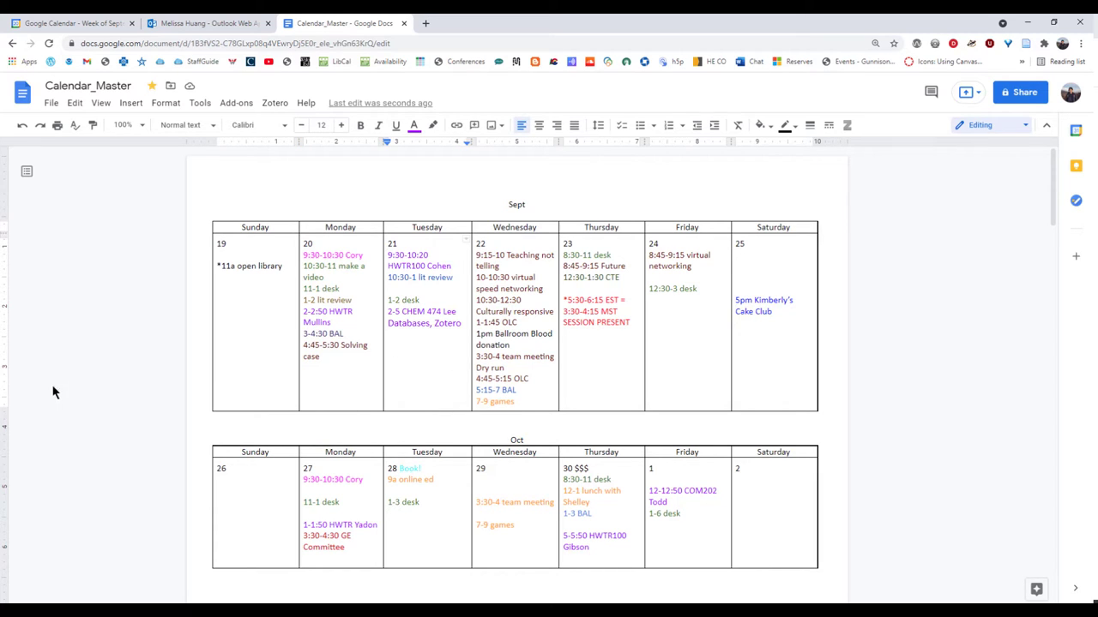